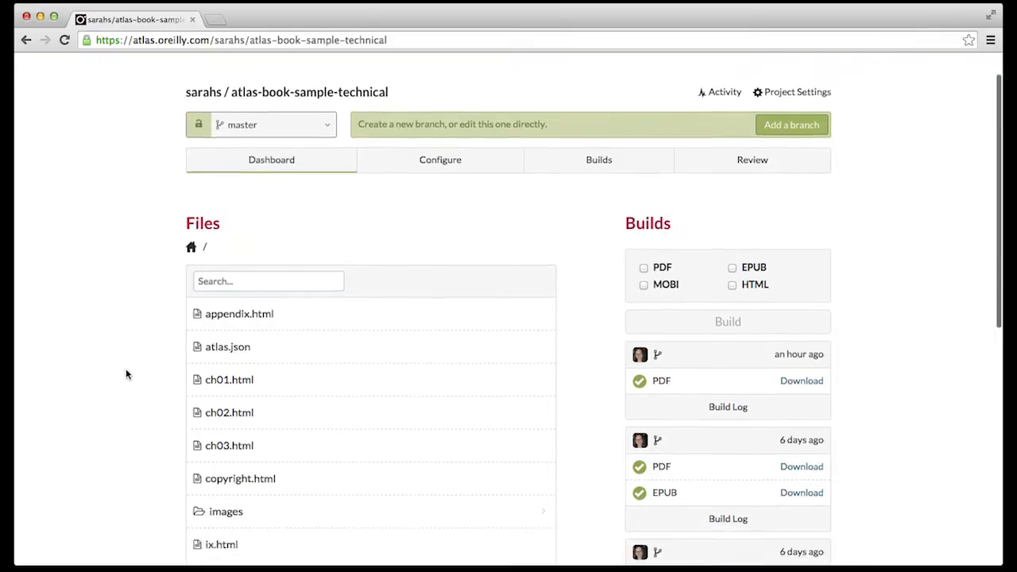
- Open ch01.html from the Dashboard Files list in the editor
scroll(down, 3)
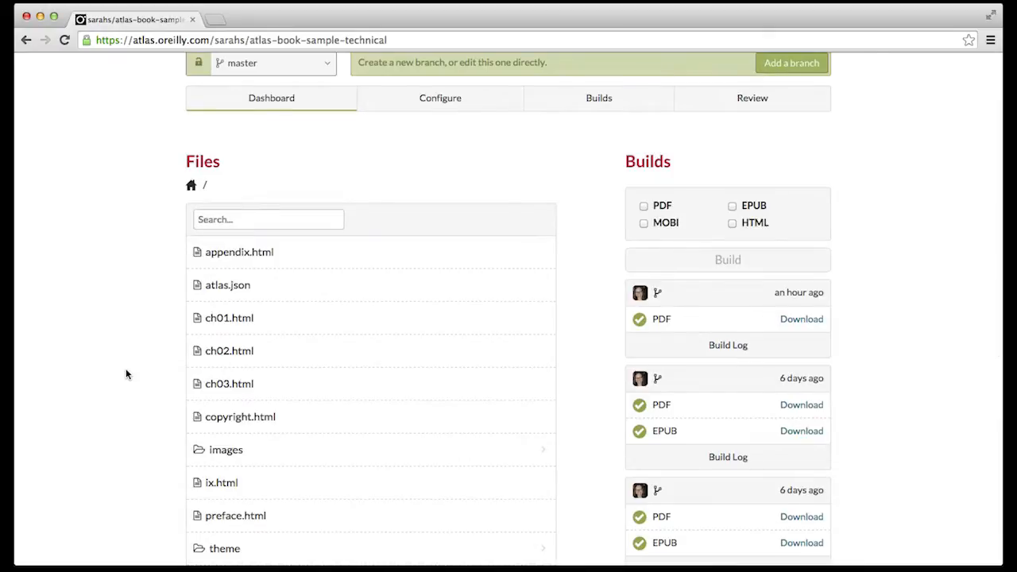
click(229, 318)
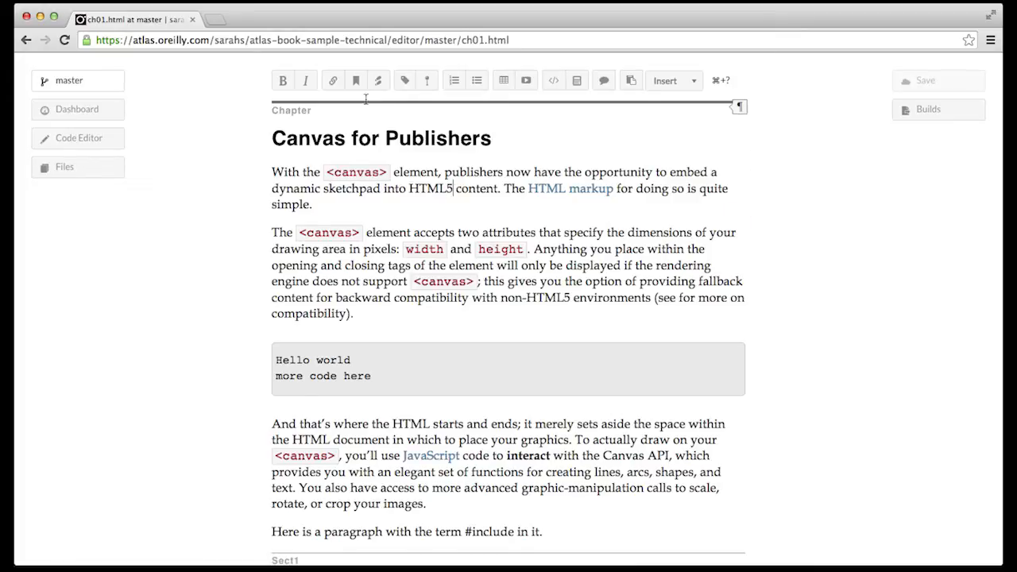
- Insert an index term with primary term 'HTML' after HTML5, reopening it once to verify
click(404, 79)
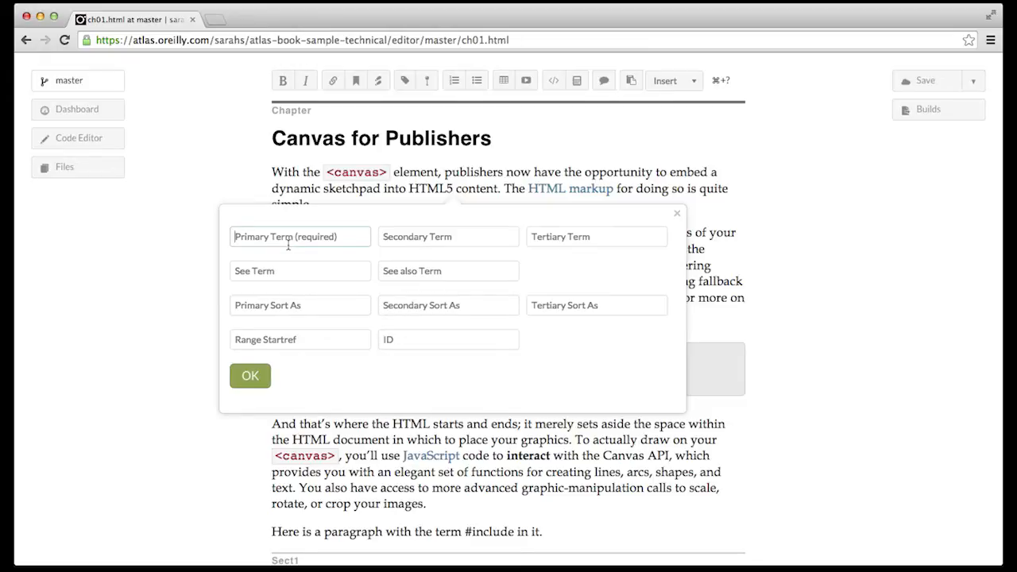
text(HTML)
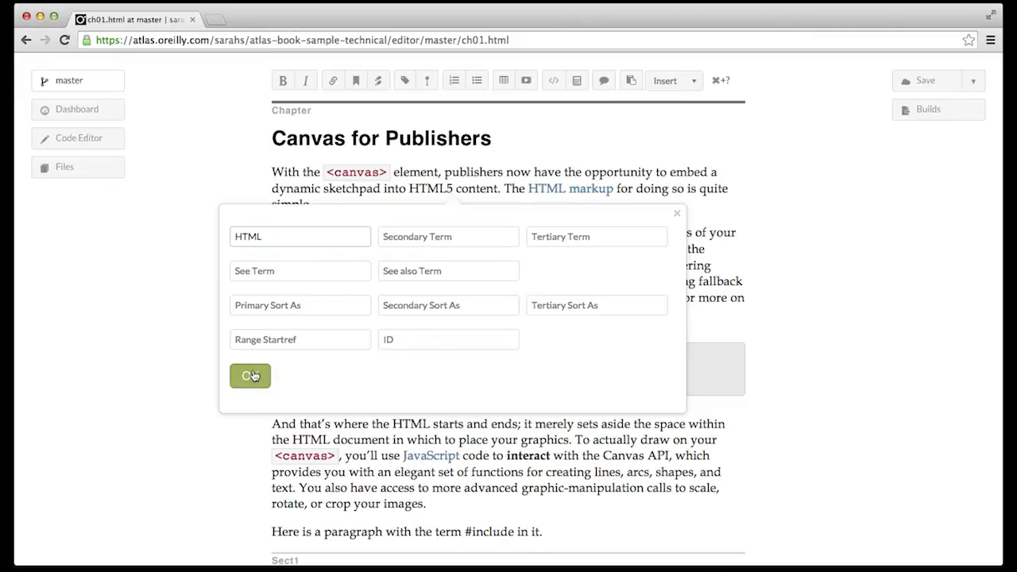
click(250, 375)
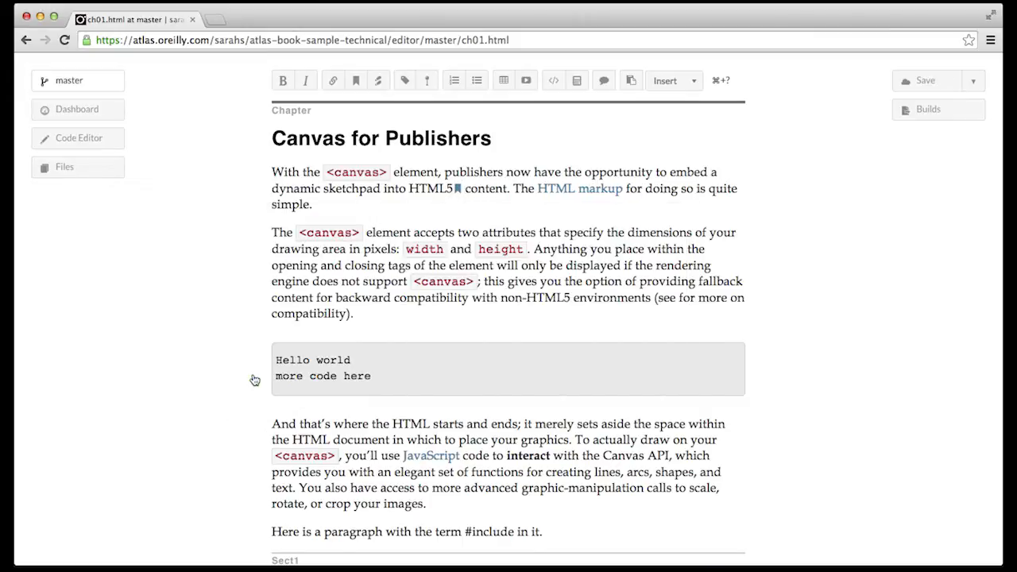
mouse_move(257, 379)
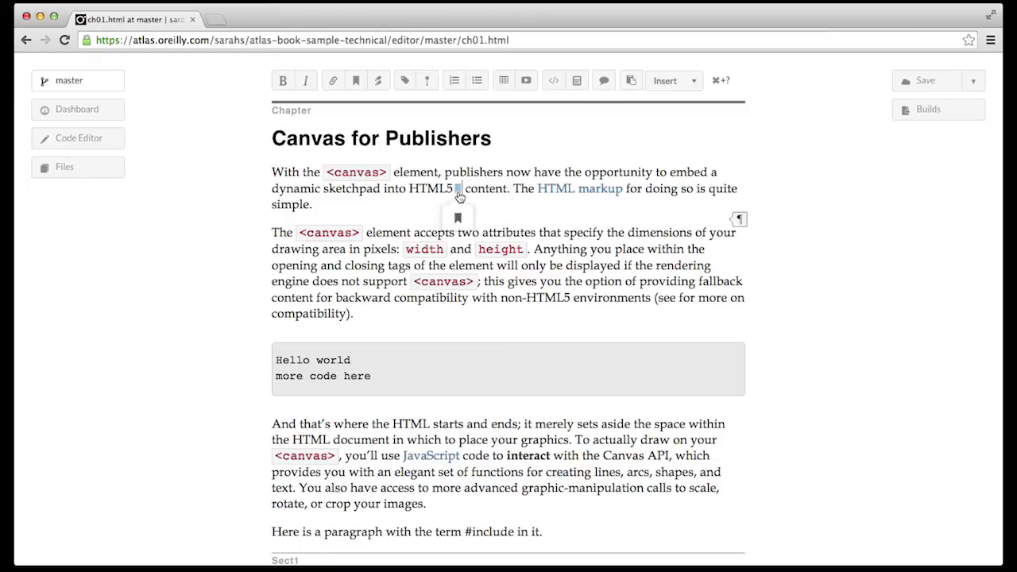
click(458, 194)
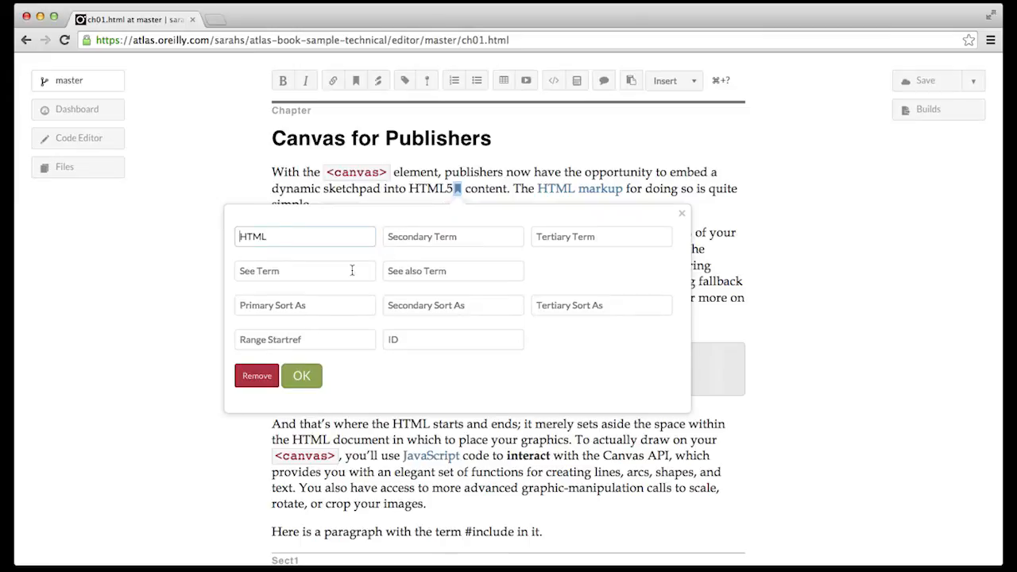
mouse_move(302, 375)
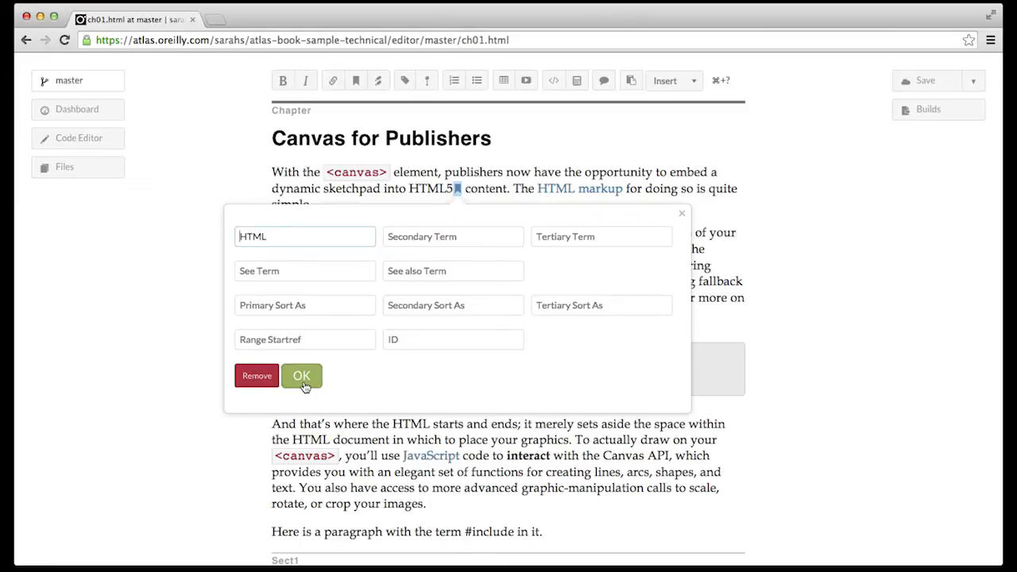
click(302, 375)
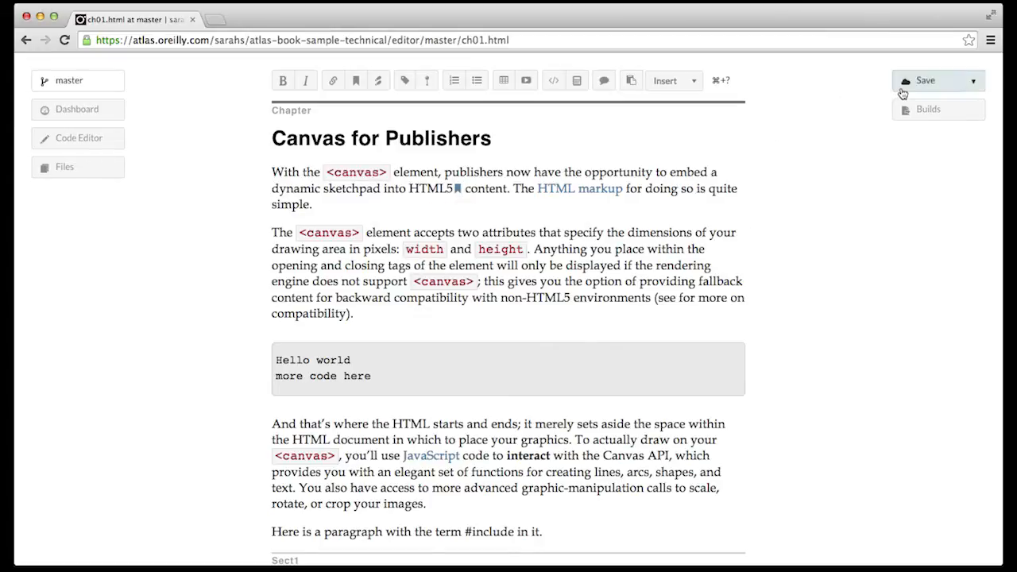
- Save the chapter and inspect the indexterm markup in the Code Editor before returning to Visual Editor
click(925, 80)
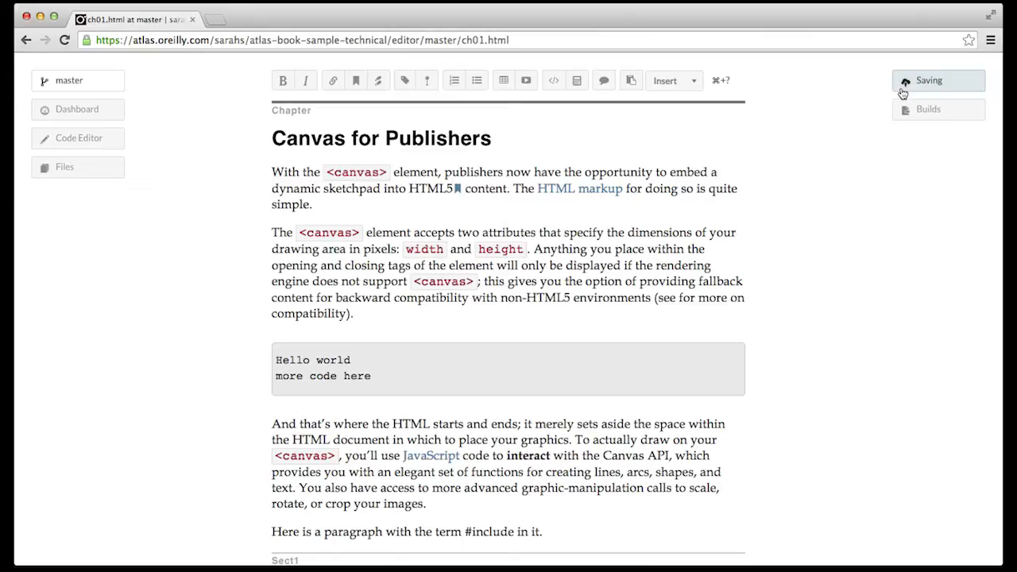
mouse_move(884, 97)
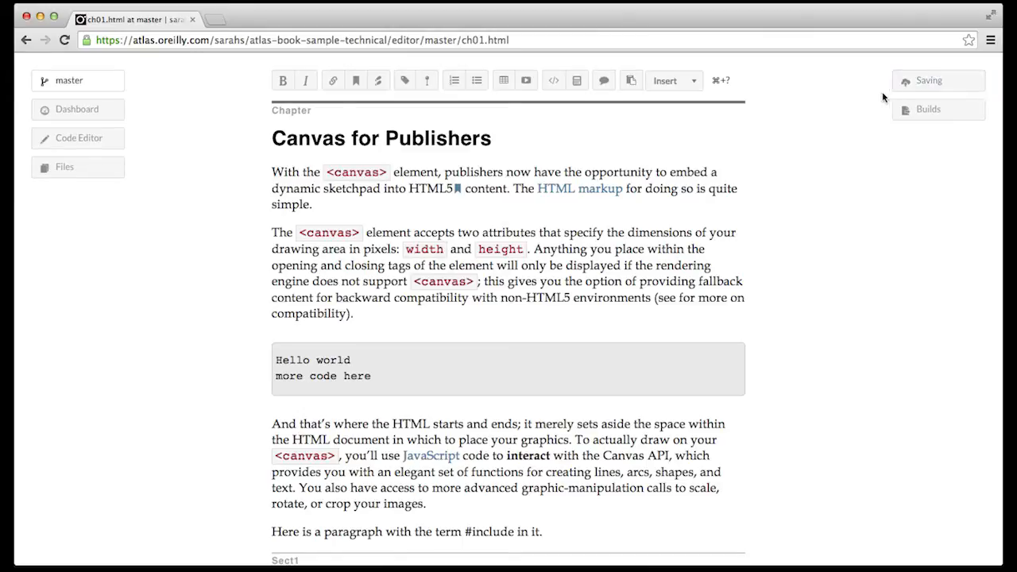
click(78, 136)
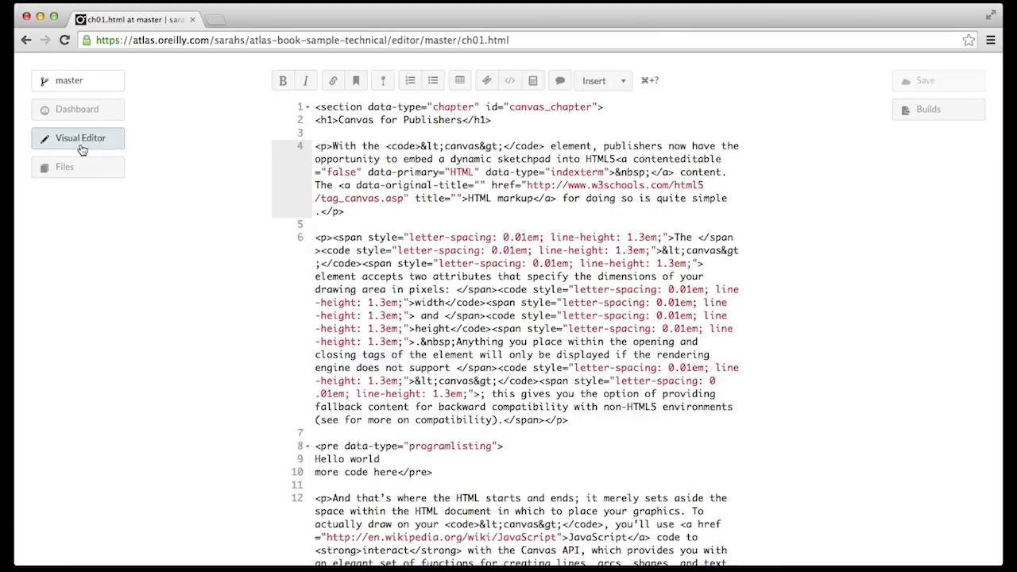
click(80, 136)
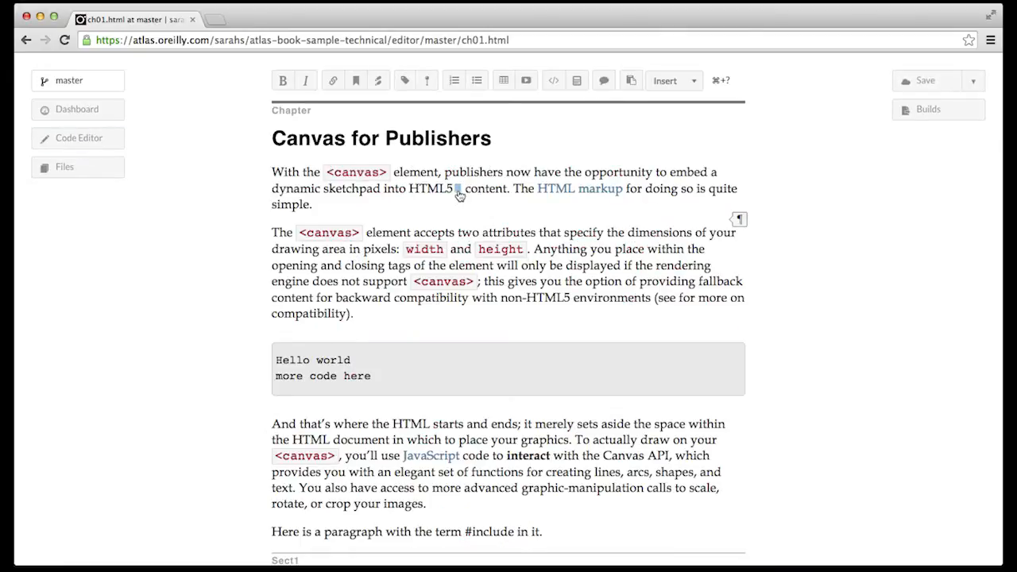
- Rename the index term to 'HTML5', then remove that marker from the paragraph
click(458, 194)
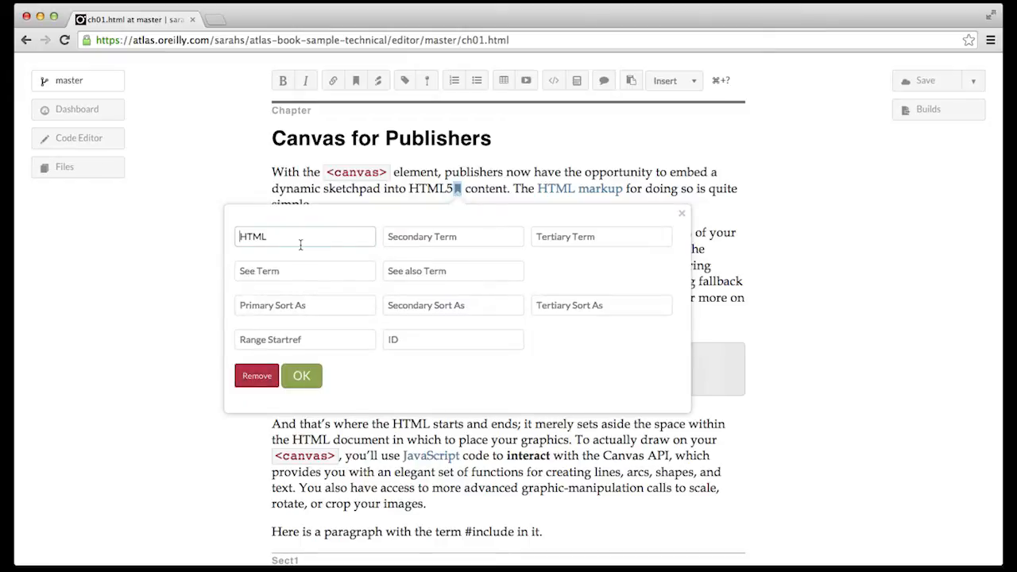
text(5)
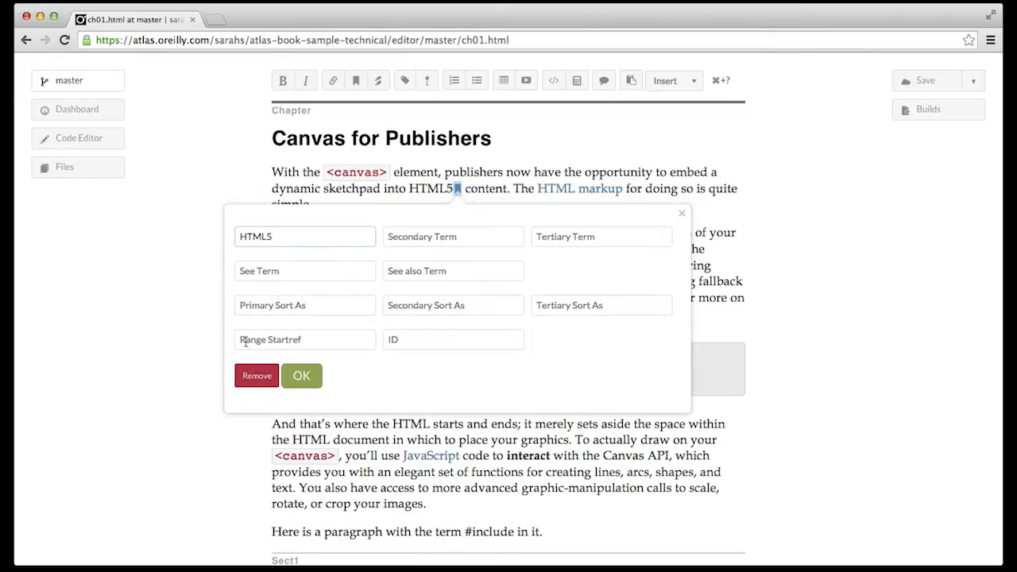
click(302, 375)
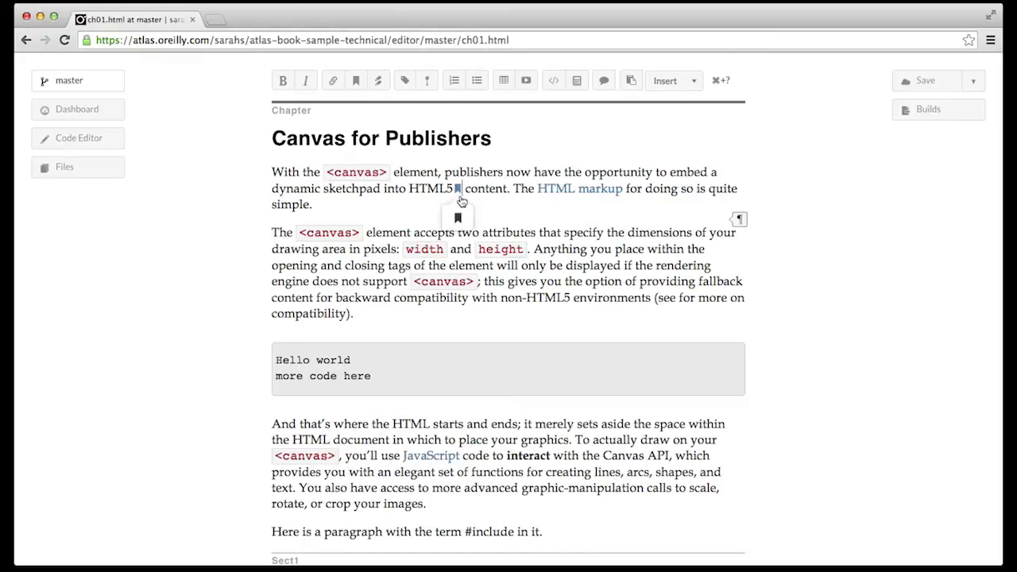
click(457, 189)
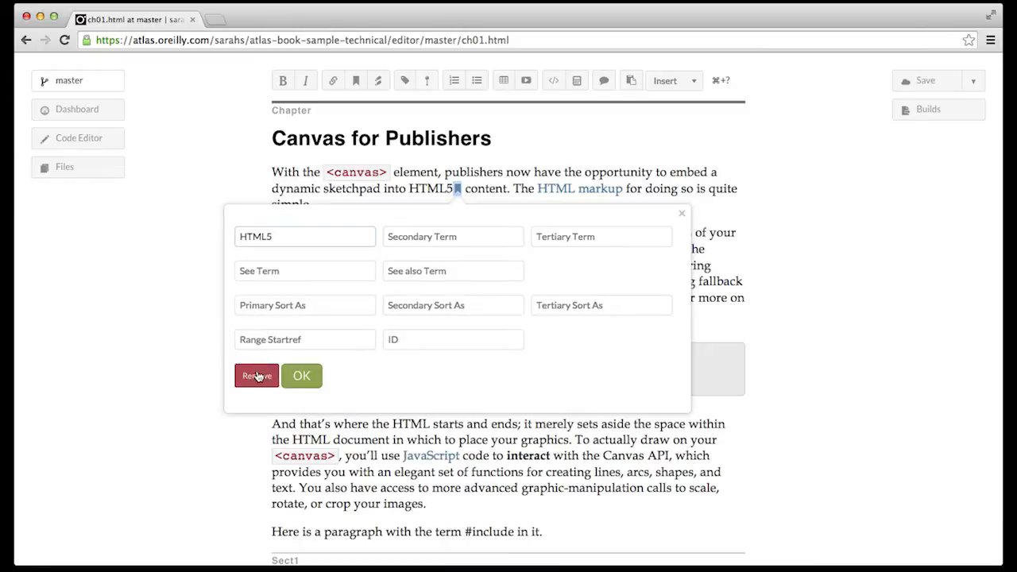
click(256, 375)
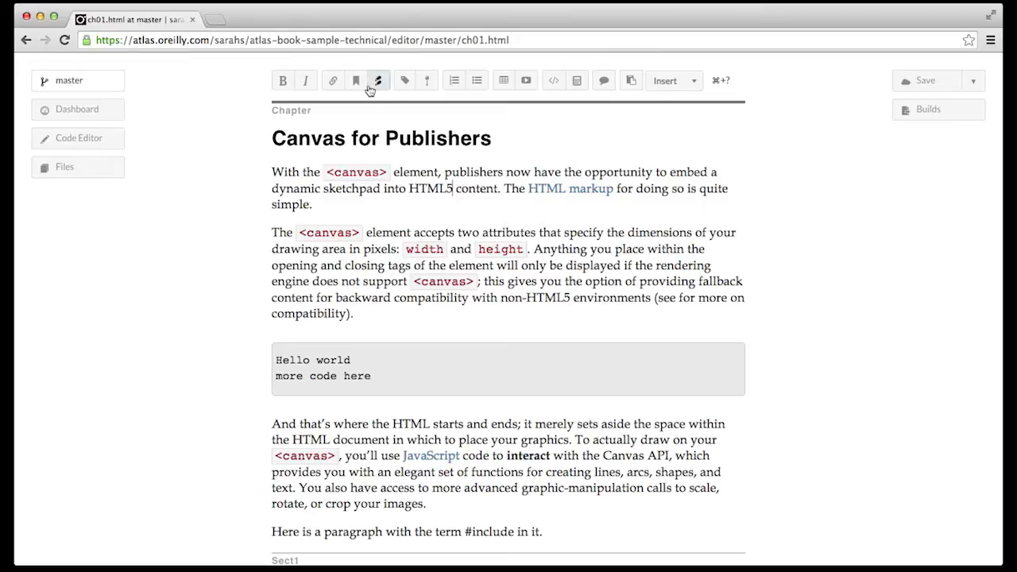
- Insert an 'HTML5' index term with secondary term 'ca' and save the chapter
click(377, 80)
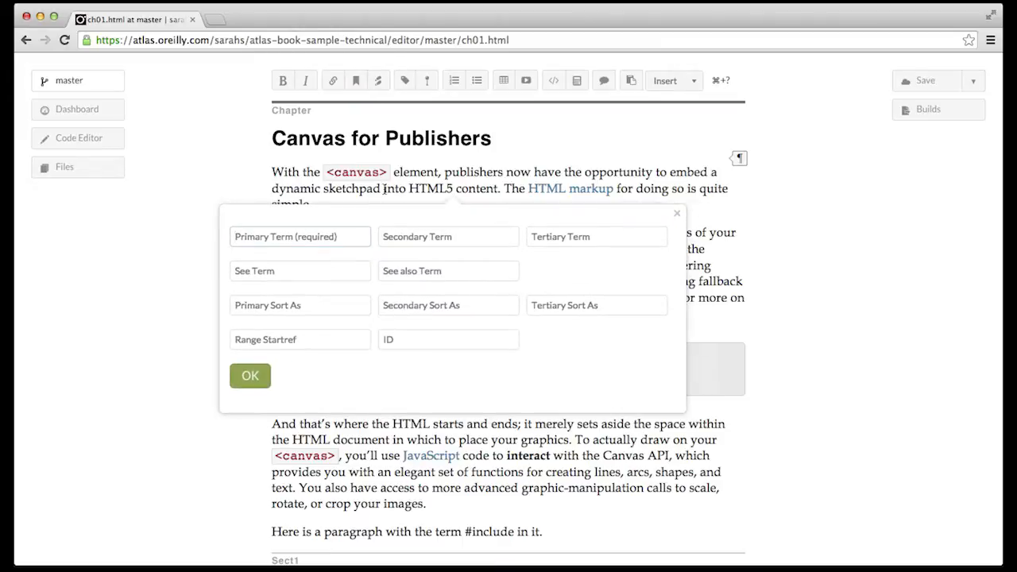
text(HTML5)
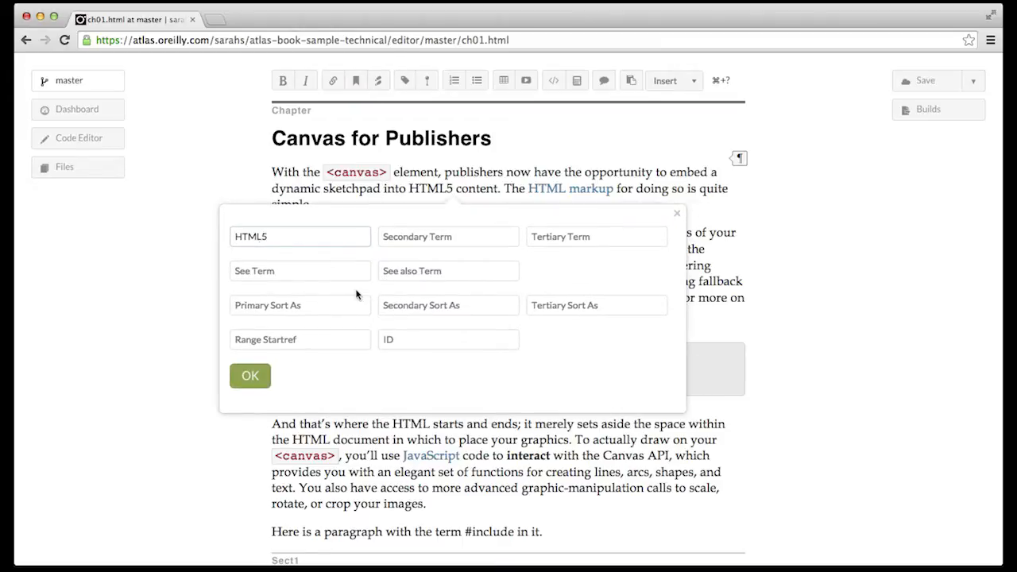
text(ca)
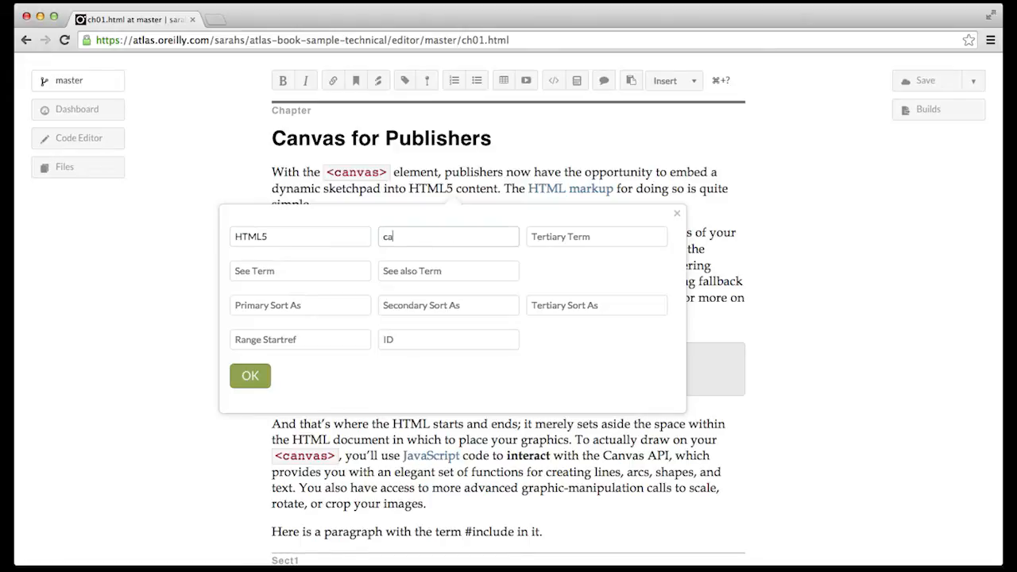
click(250, 375)
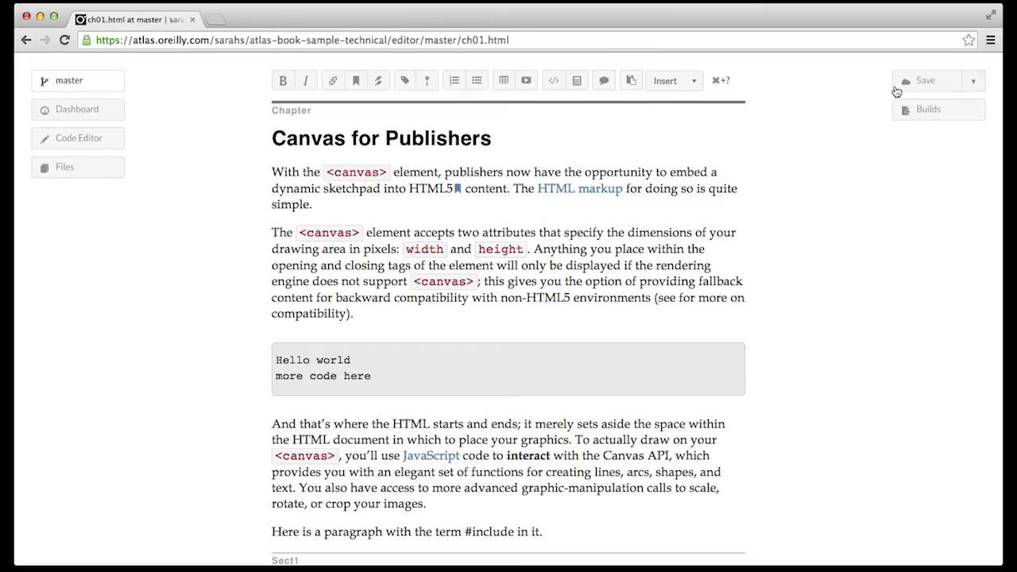
click(925, 80)
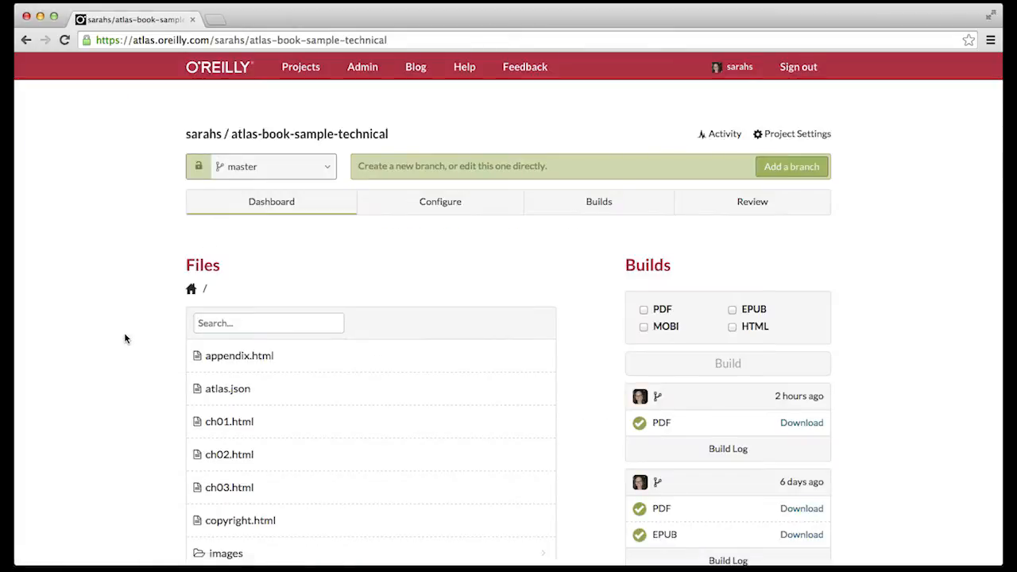
scroll(down, 3)
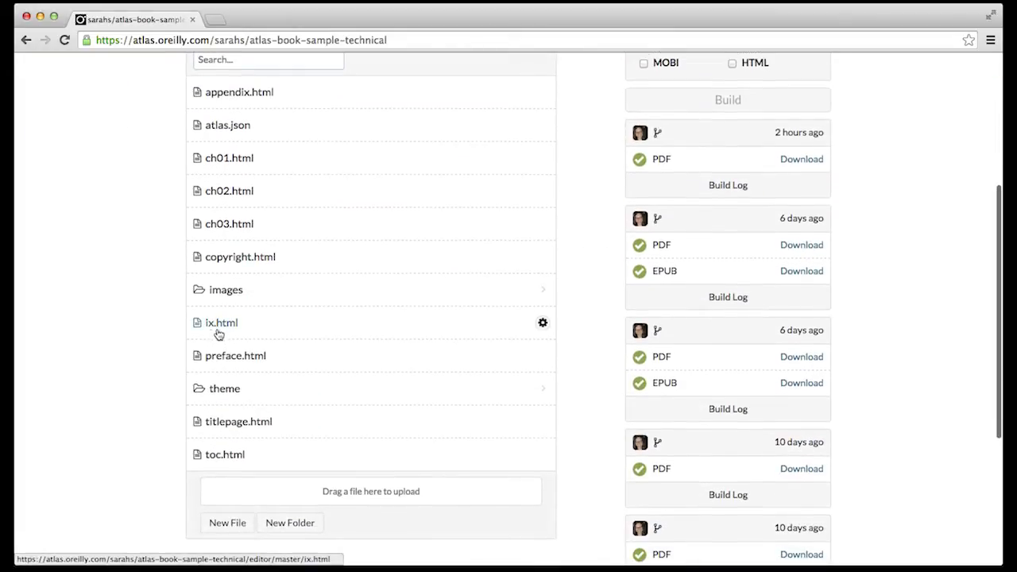
mouse_move(156, 359)
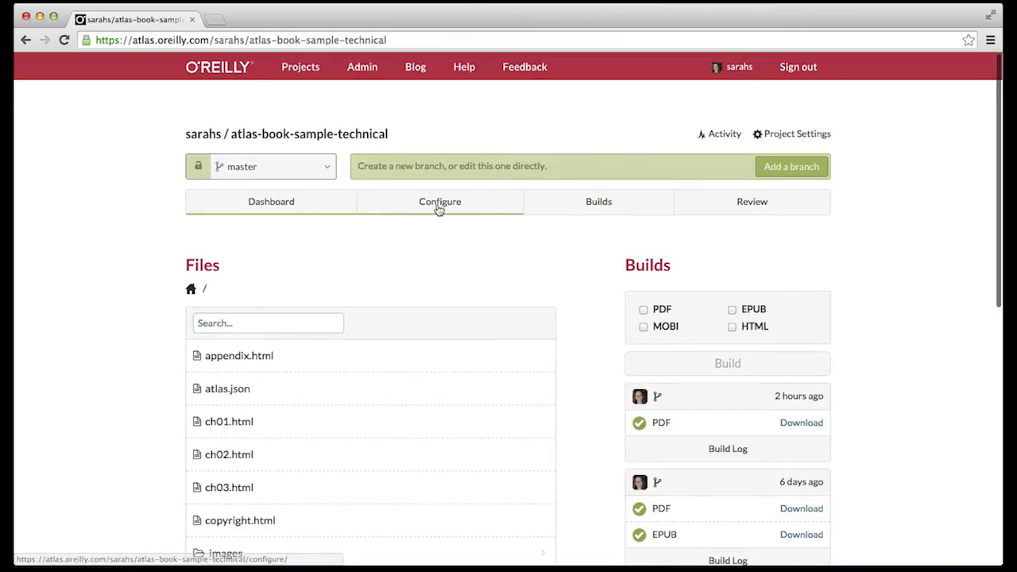
- Enable Generate Index on the PDF, EPUB and MOBI format settings and save the configuration
click(438, 201)
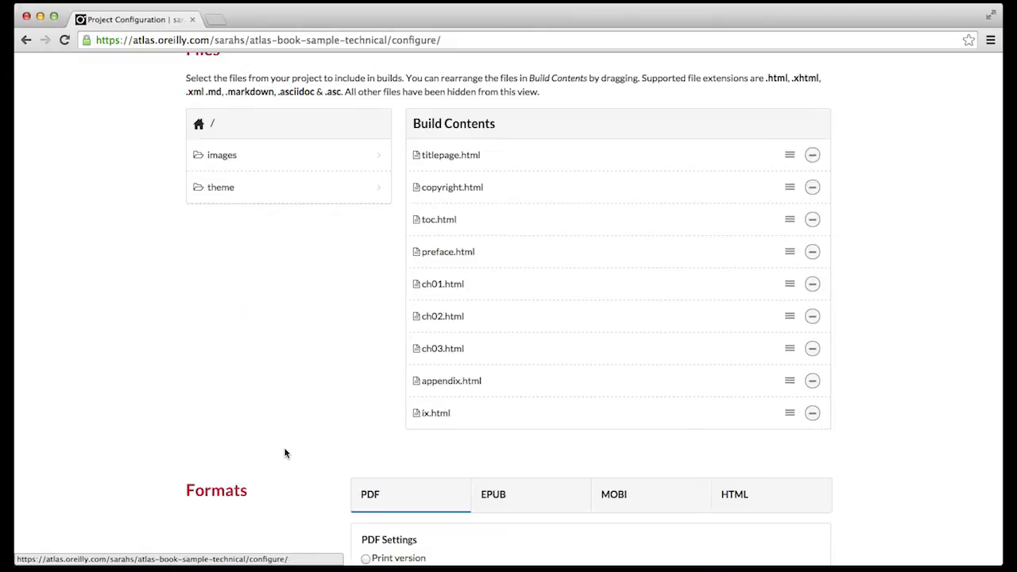
scroll(down, 3)
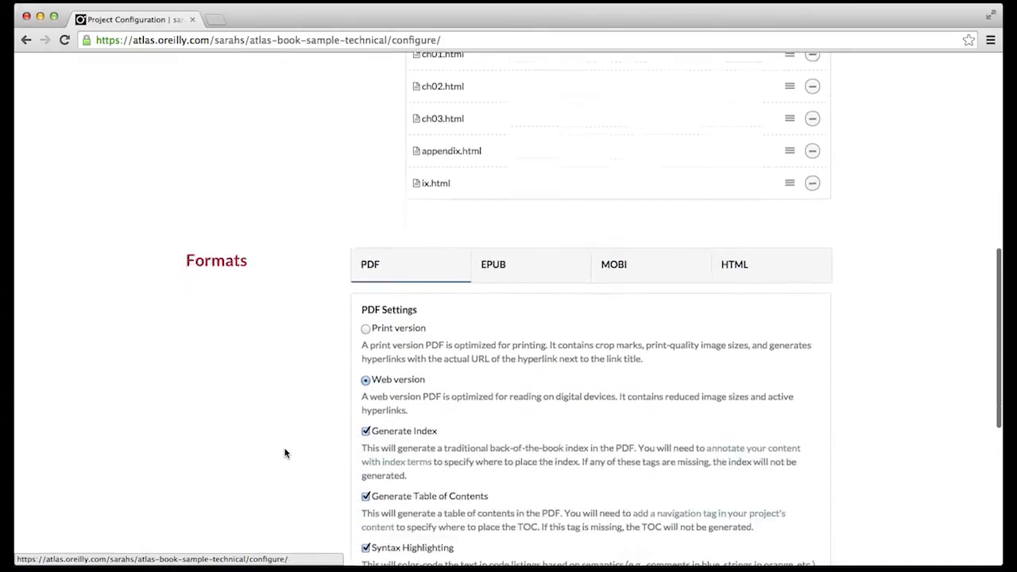
scroll(down, 3)
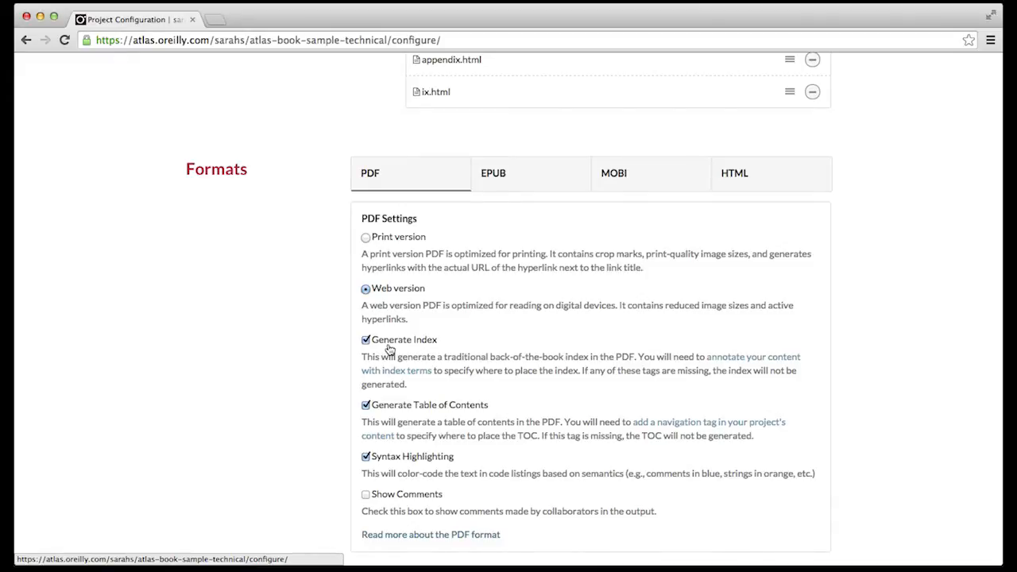
click(493, 172)
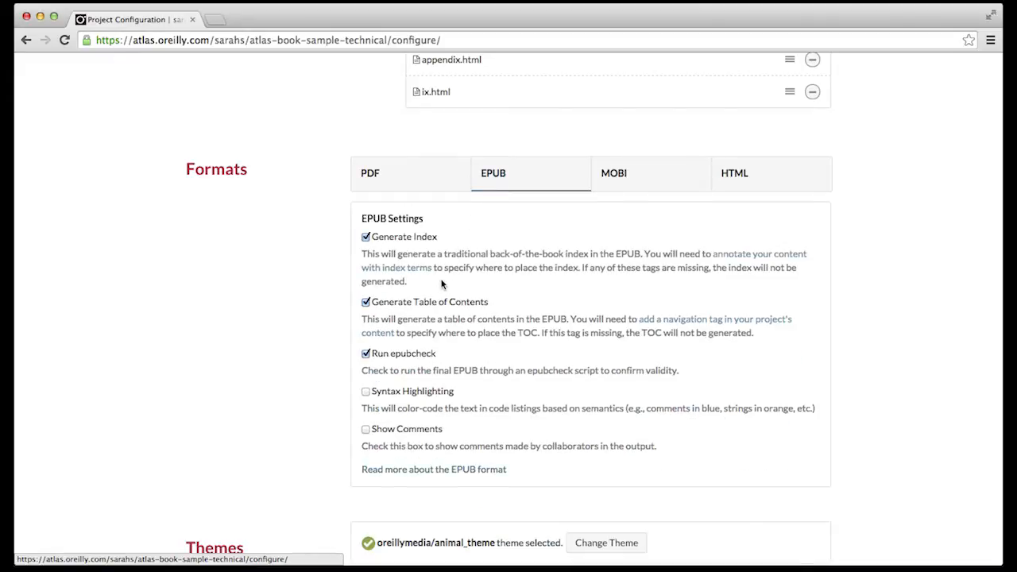
mouse_move(580, 194)
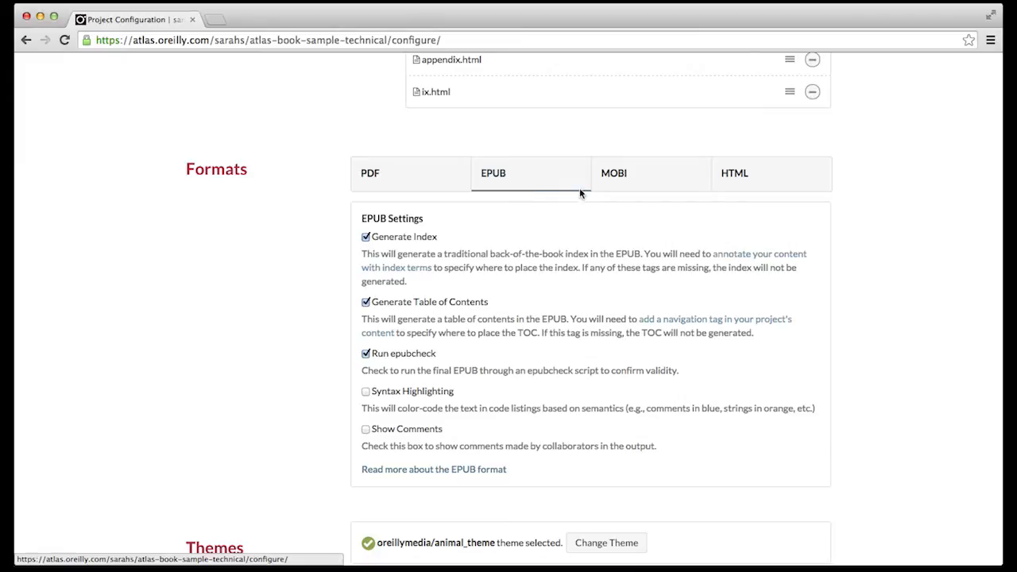
click(613, 172)
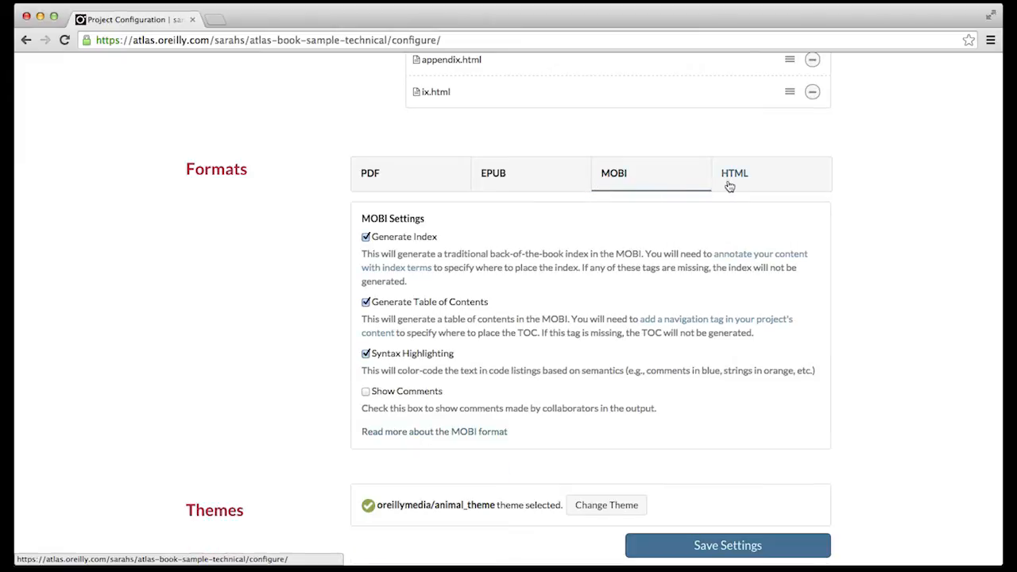
click(368, 171)
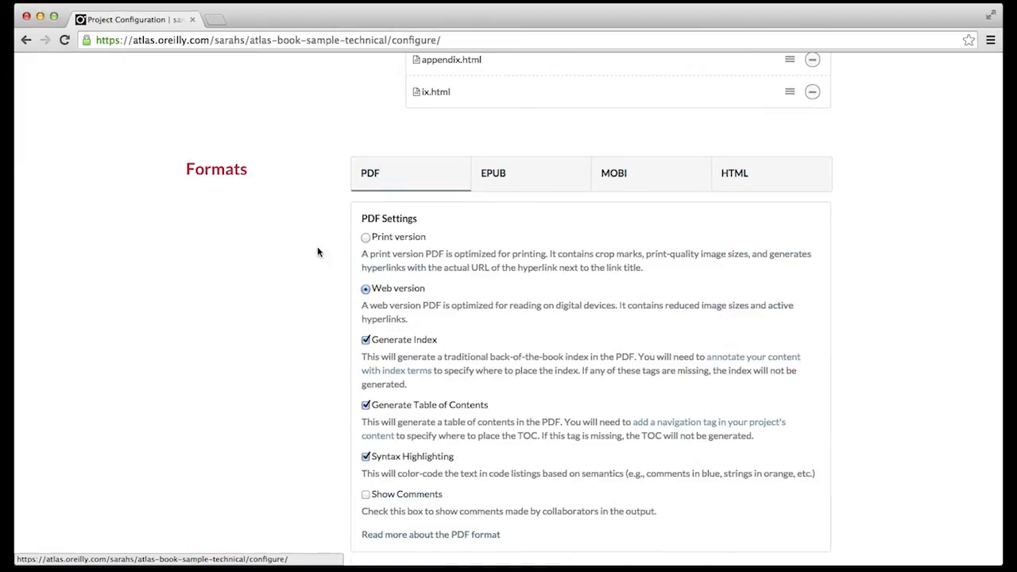
scroll(down, 3)
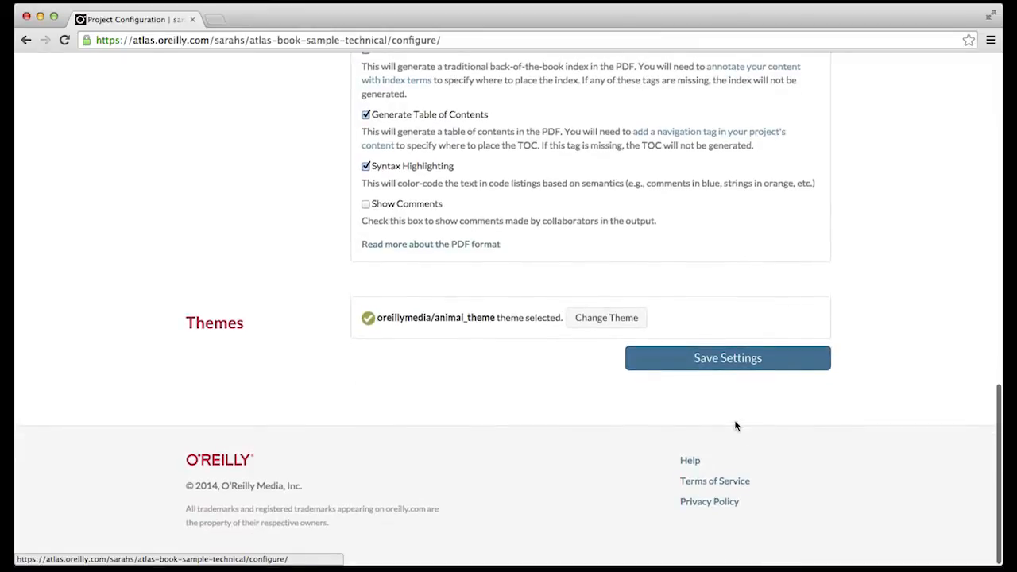
click(728, 358)
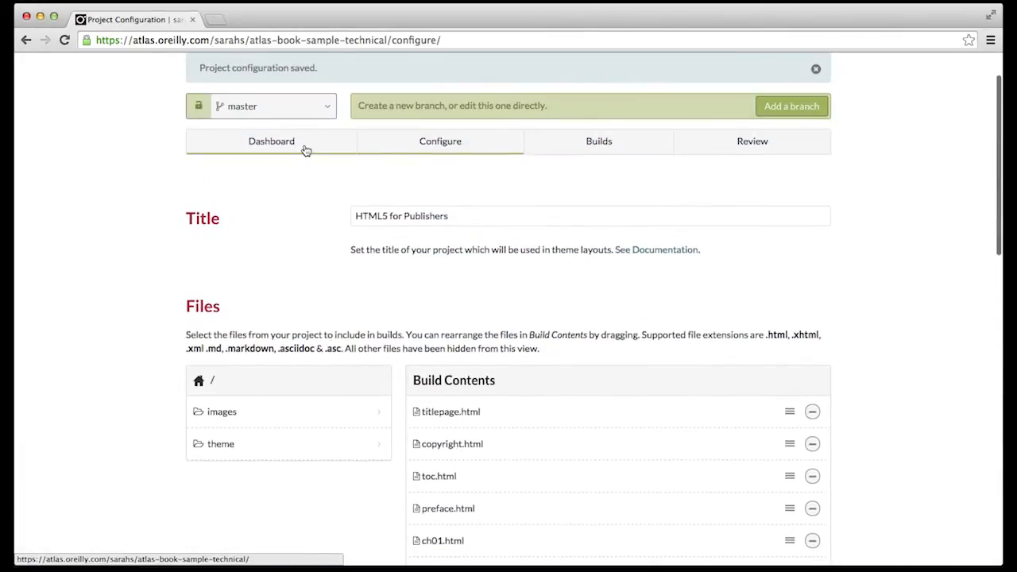
- Build a fresh PDF of the book from the Dashboard
click(270, 140)
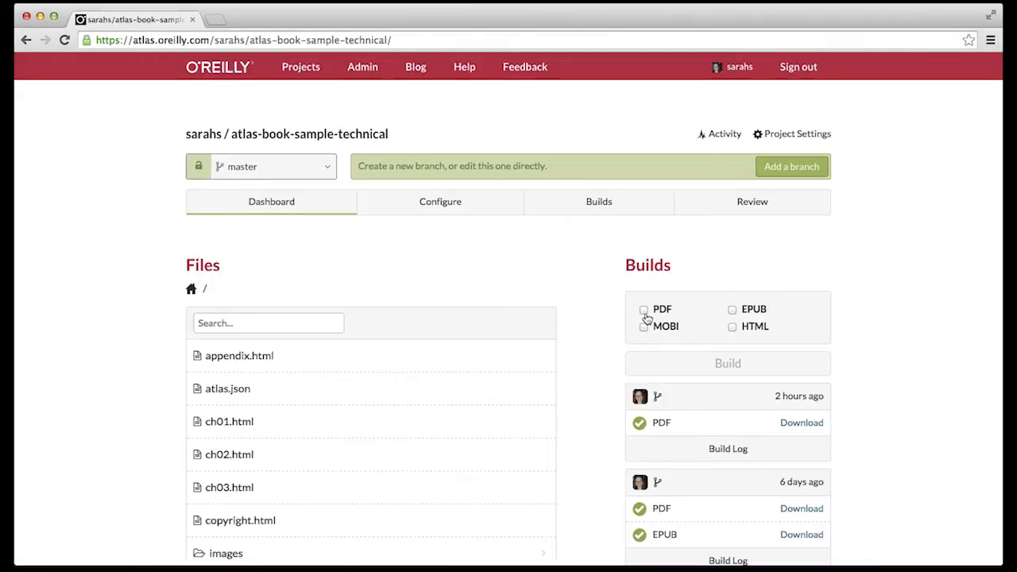
click(645, 308)
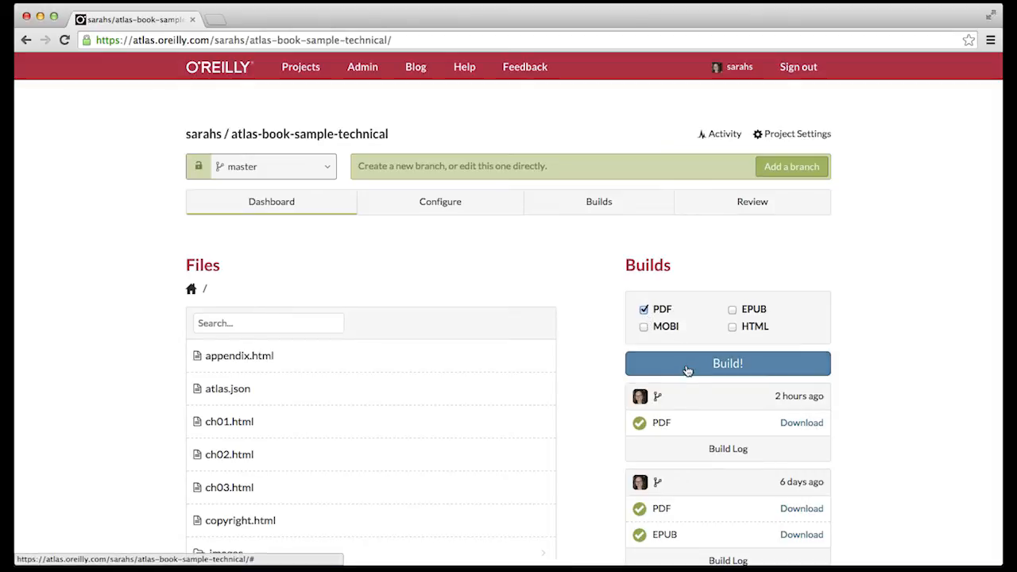
click(728, 363)
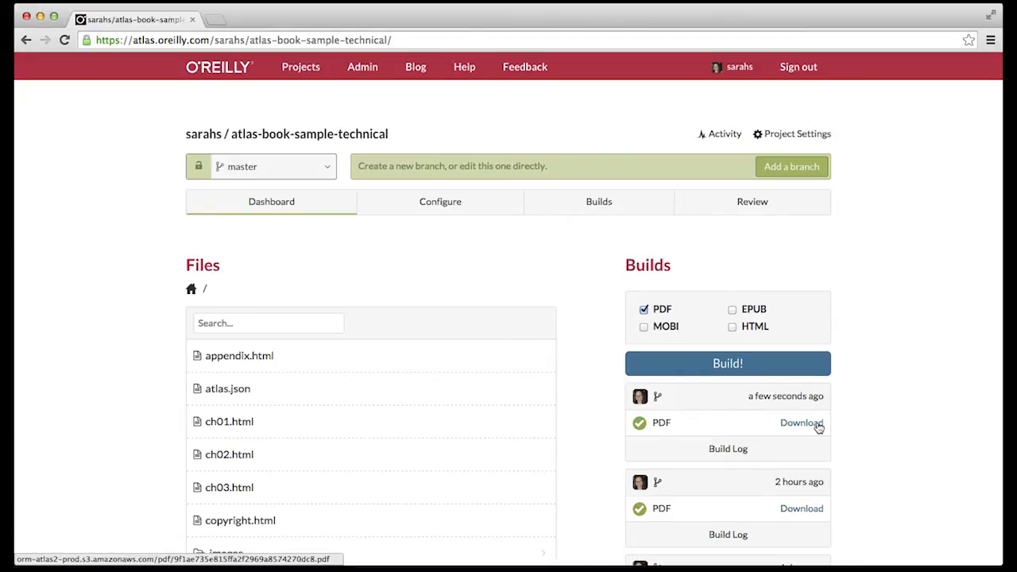
- Download the built PDF via Save Link As and open it from Finder
right_click(801, 423)
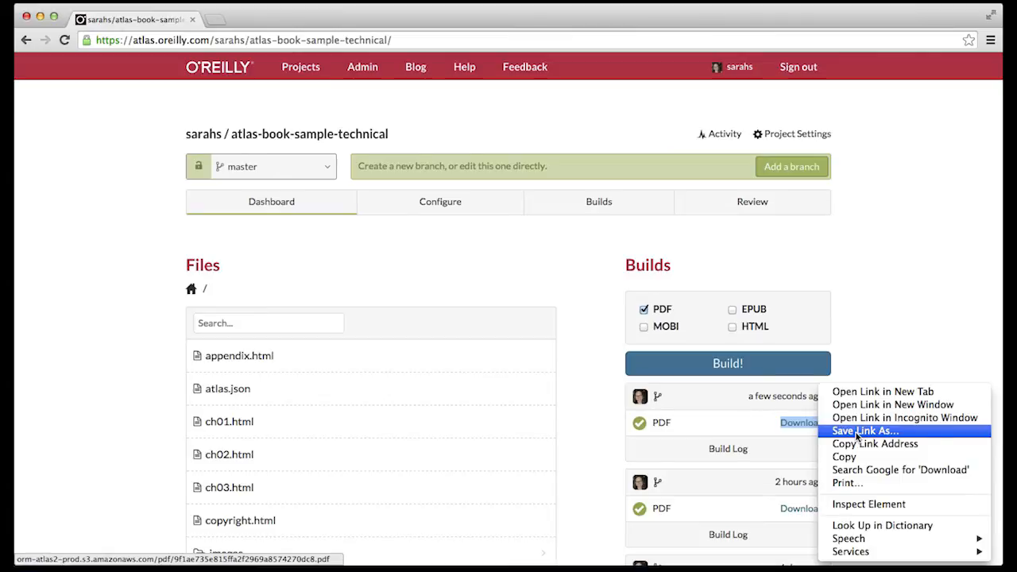
click(865, 429)
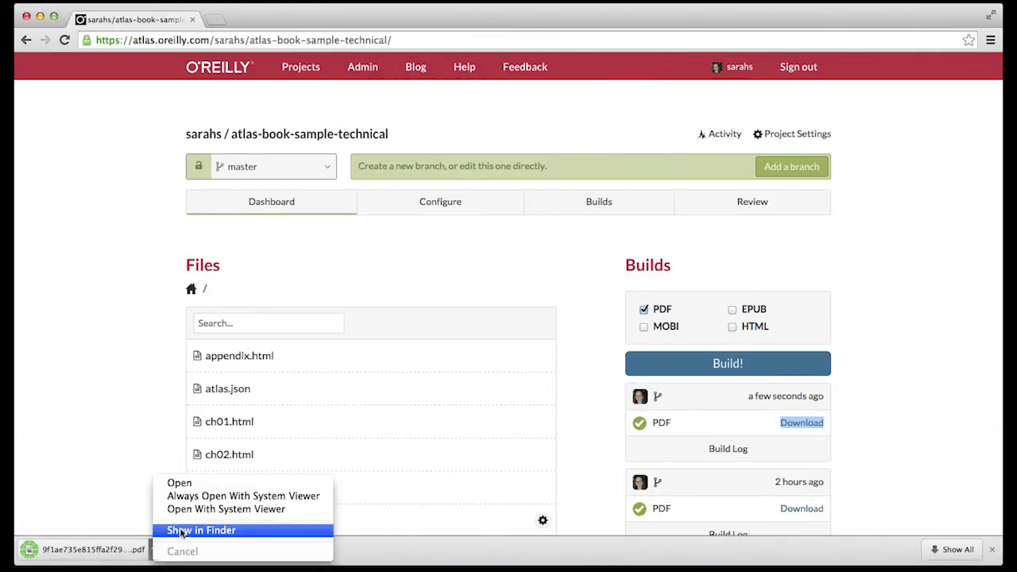
click(200, 531)
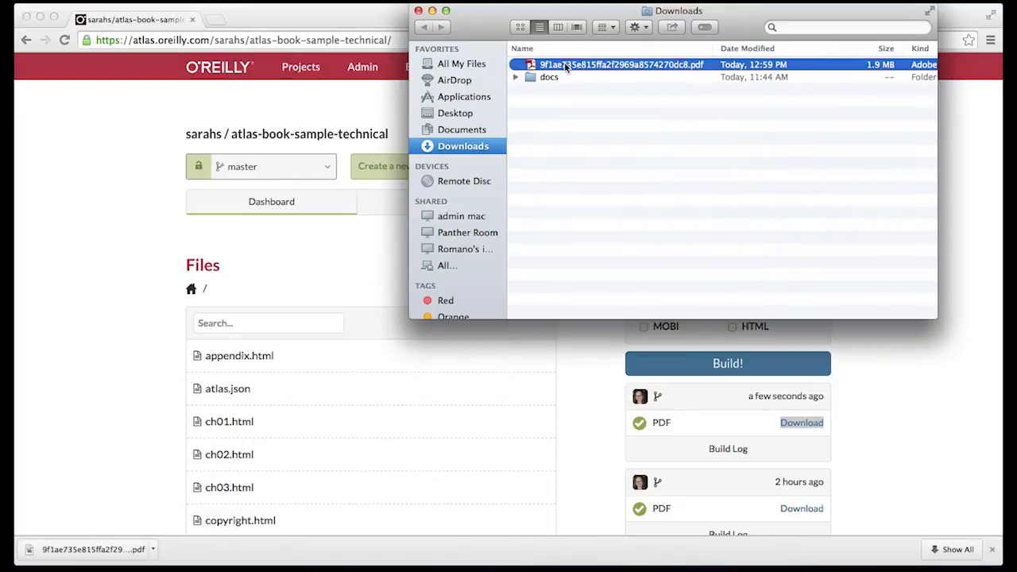
double_click(620, 63)
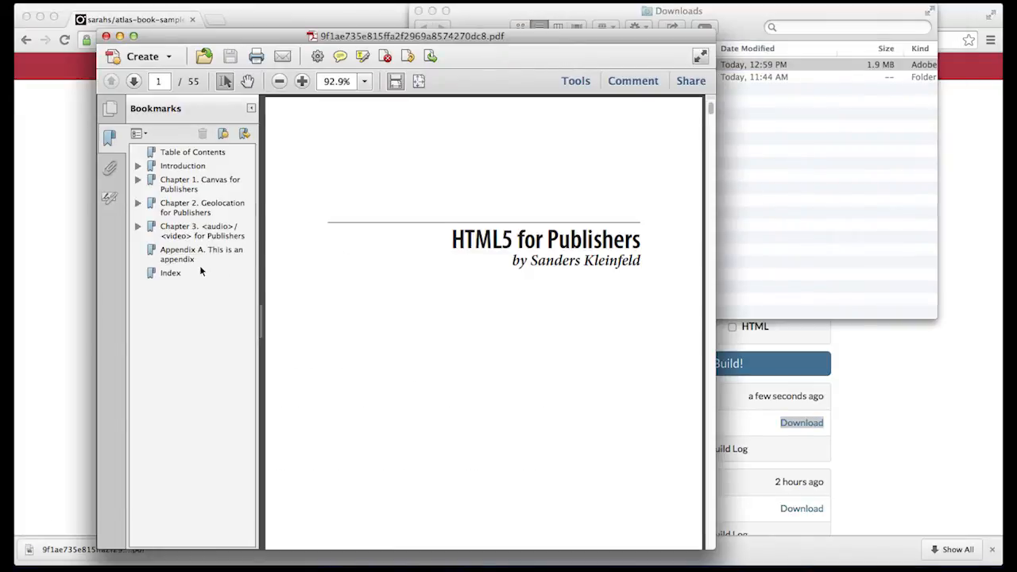
- Jump to the PDF's Index page to review the HTML5 and canvas entries
click(170, 274)
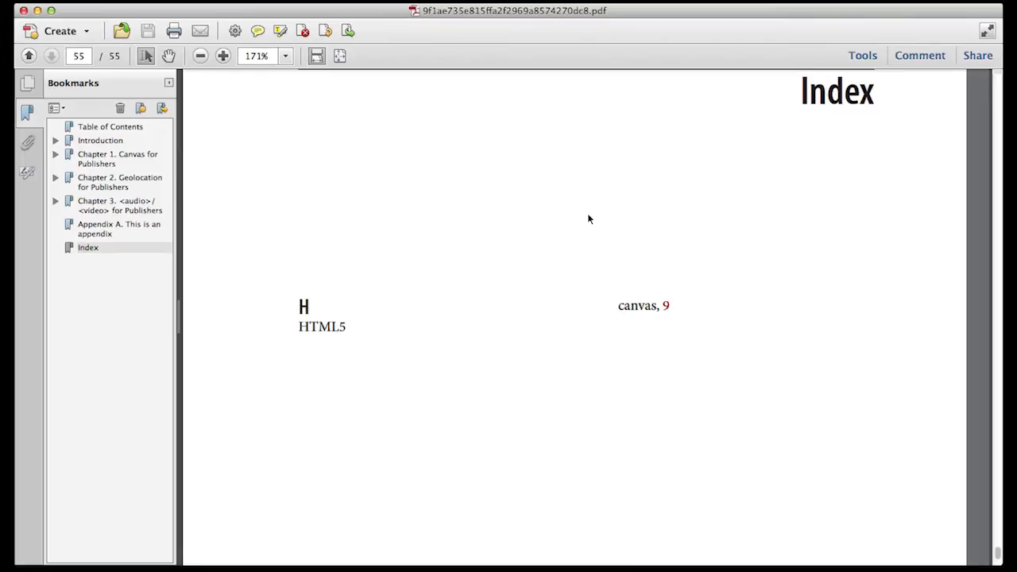
mouse_move(283, 117)
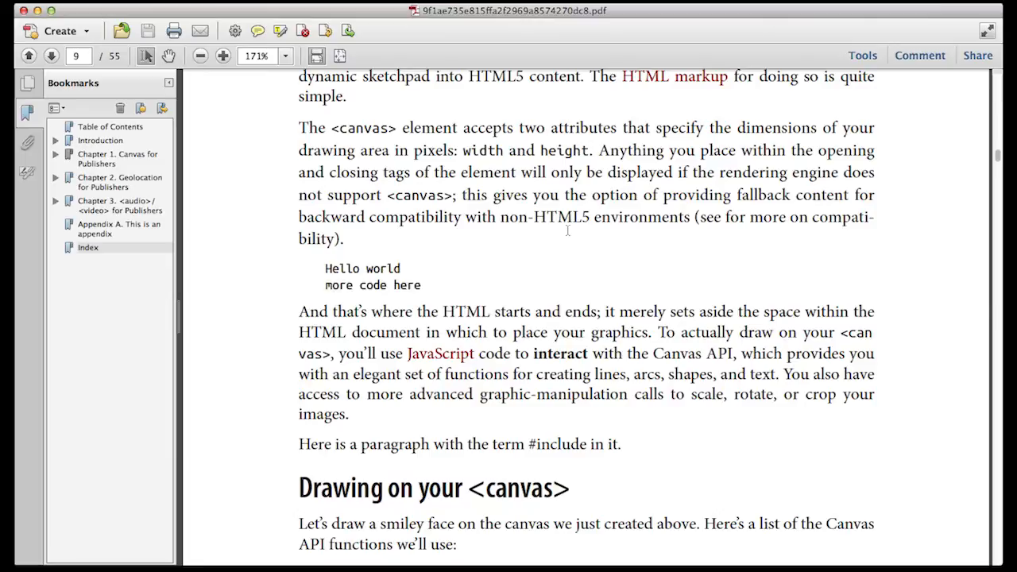
mouse_move(289, 295)
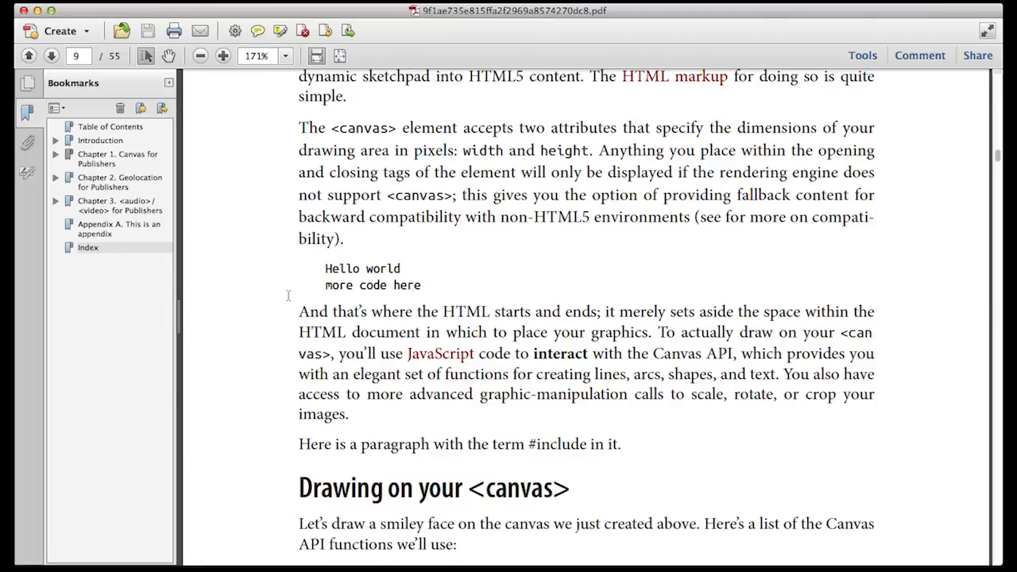
mouse_move(83, 253)
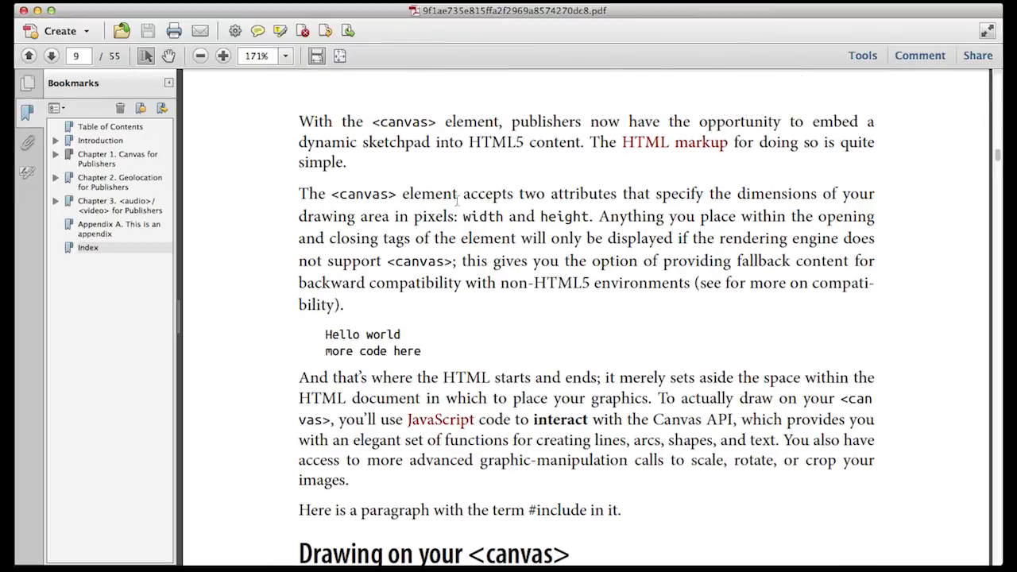
mouse_move(423, 183)
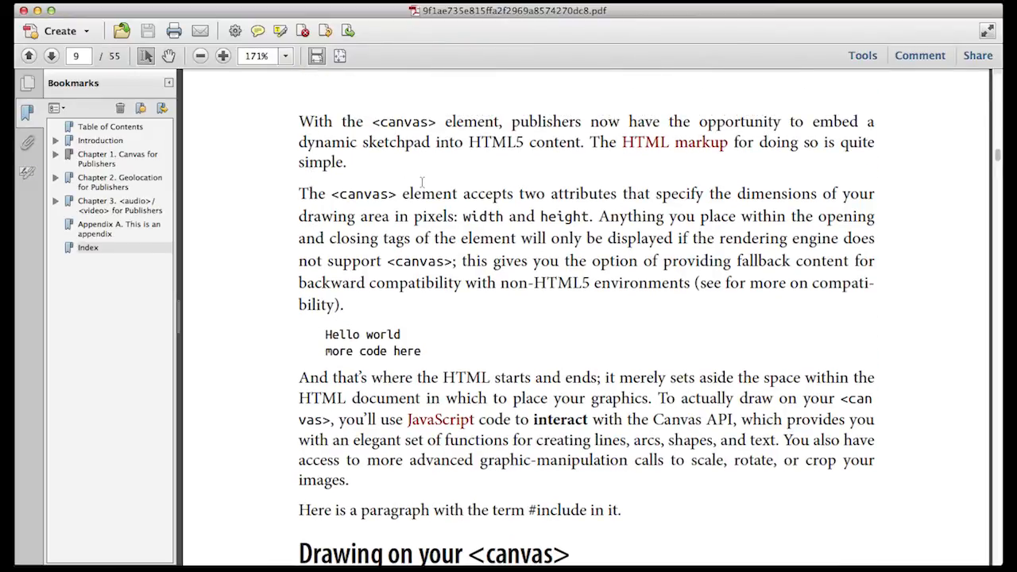
mouse_move(255, 272)
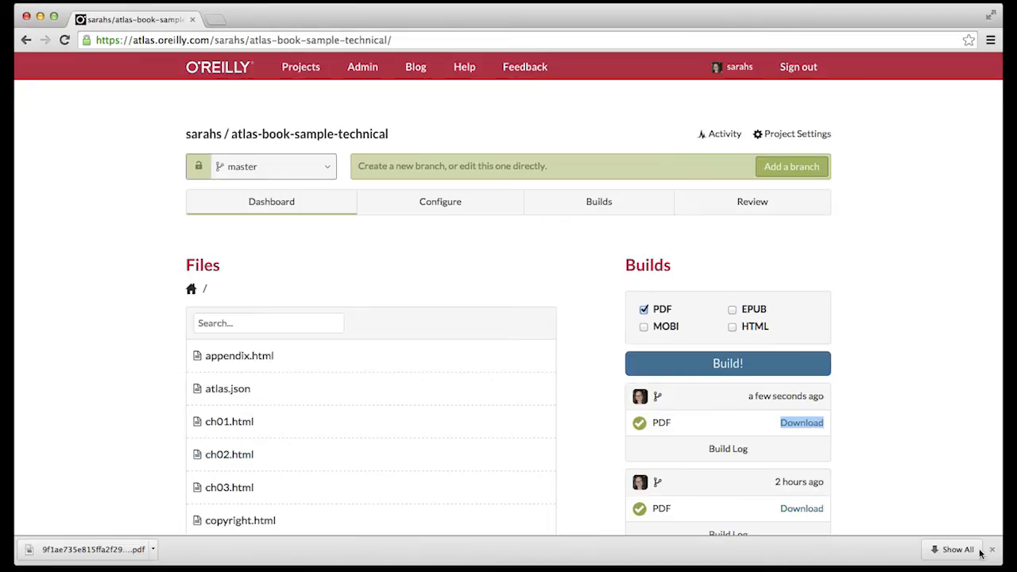
mouse_move(251, 423)
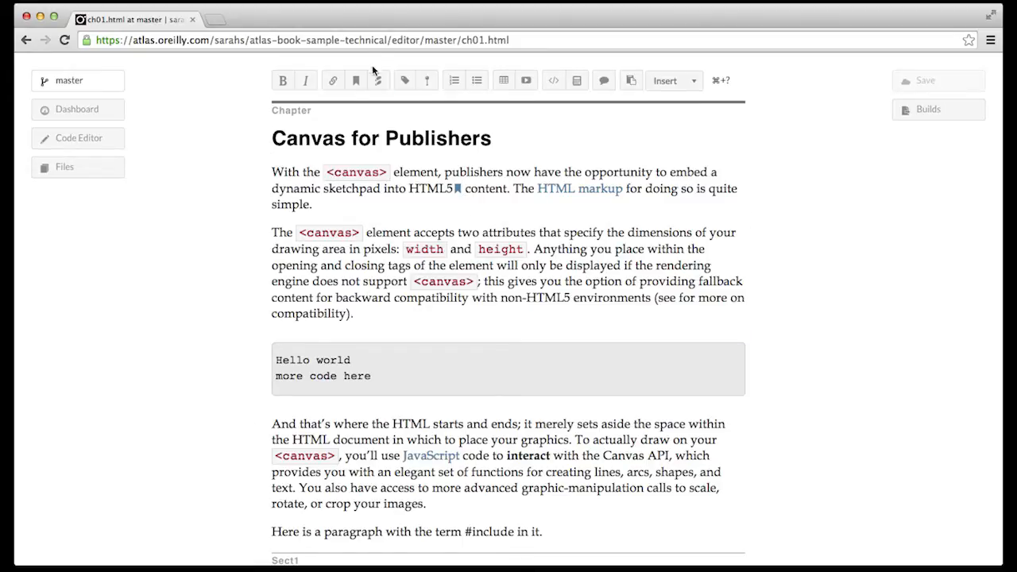
- Insert an index term with 'HTML' as Primary Term and See Term after HTML5
text(HTM)
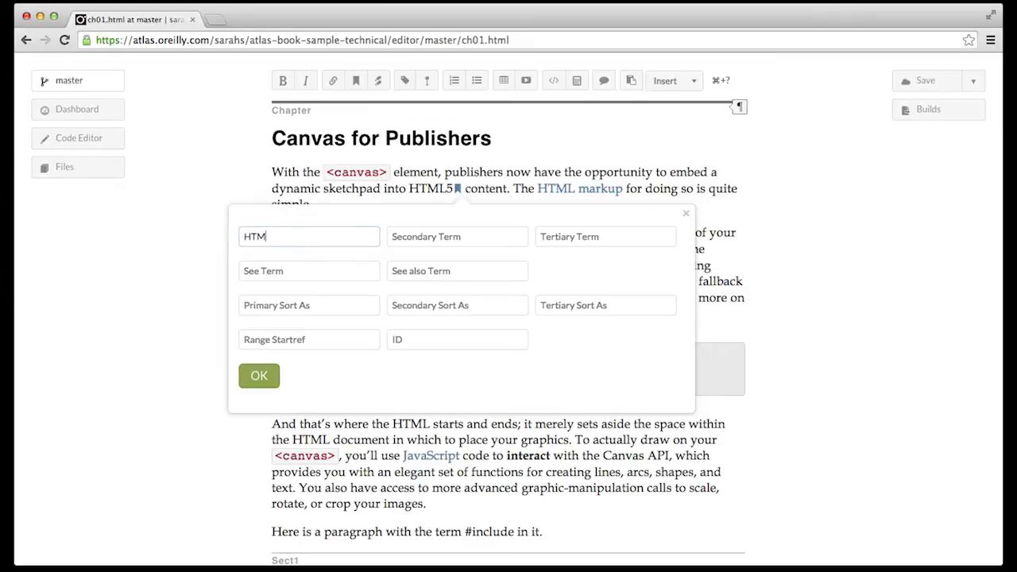
text(L)
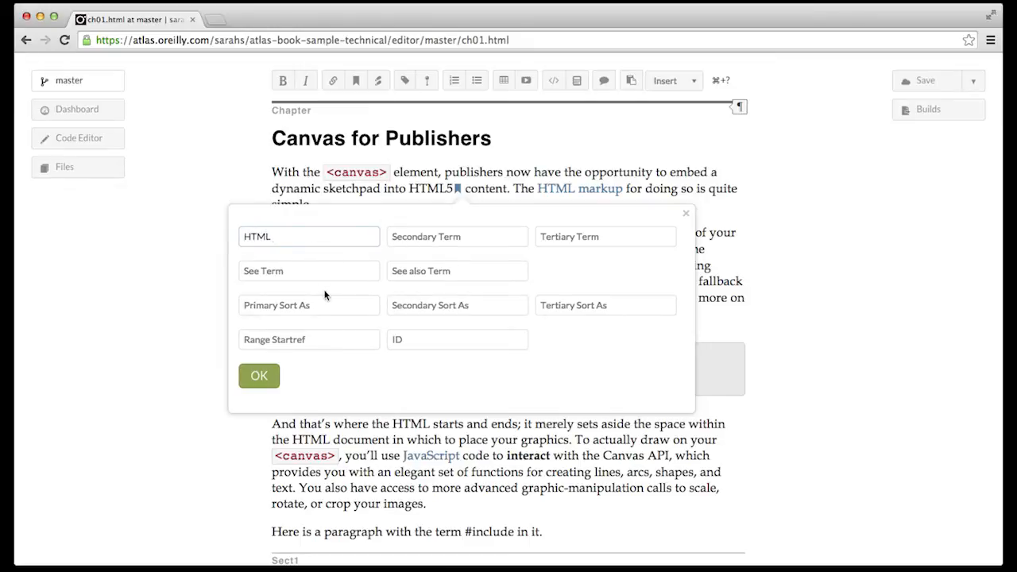
text(HTDML)
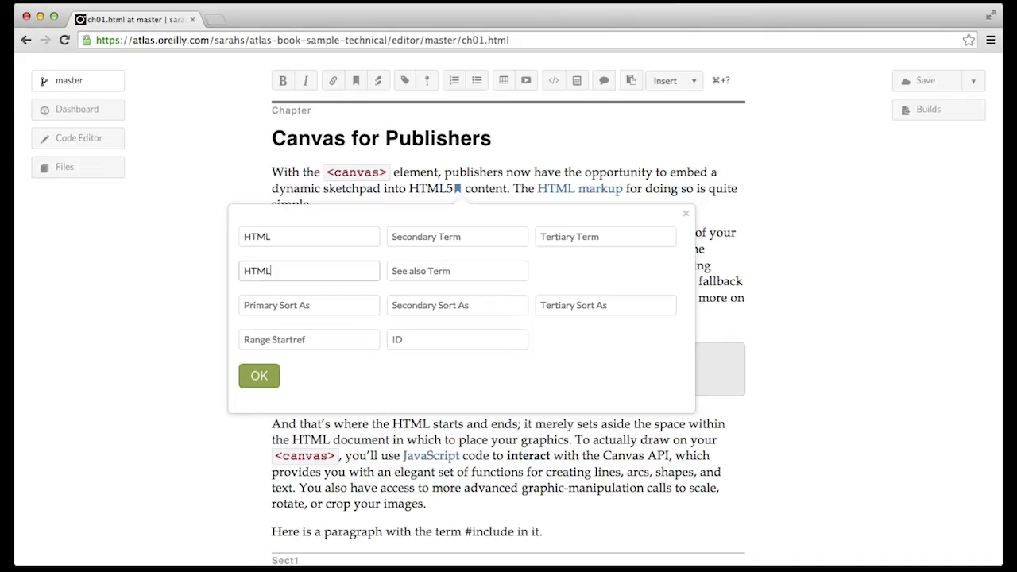
click(259, 375)
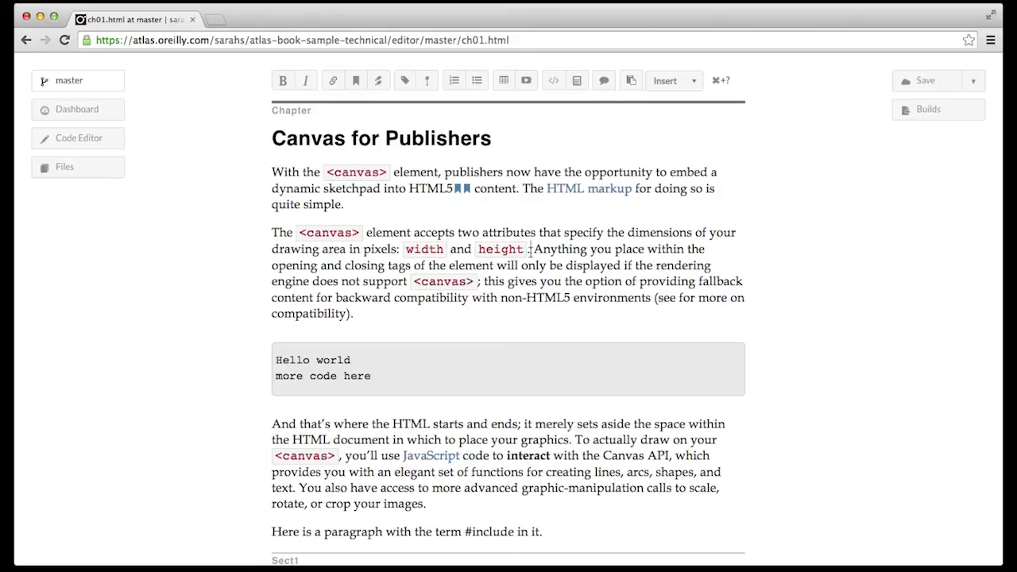
- Insert a 'width' index term with a see-also reference to 'height'
click(356, 80)
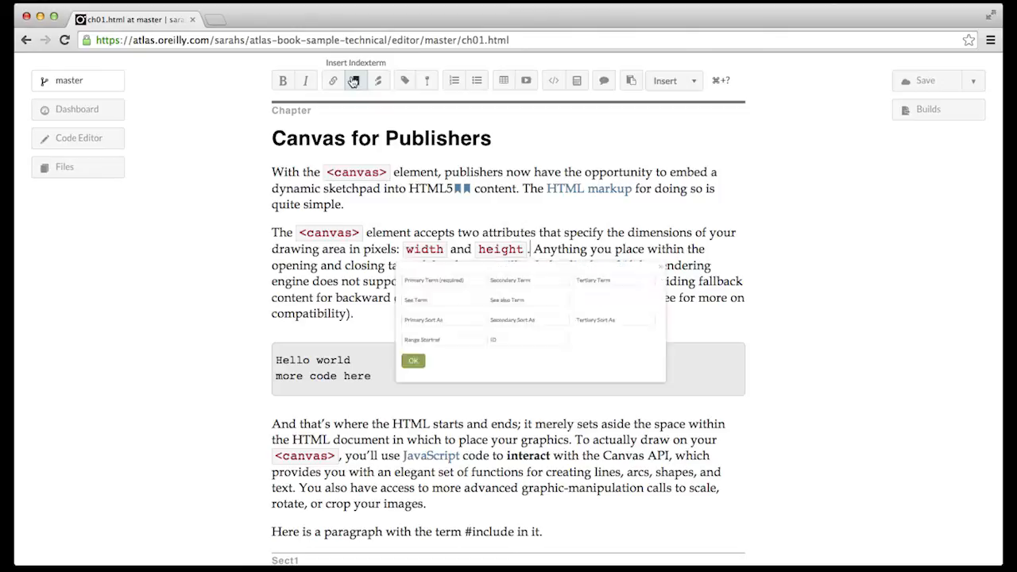
text(wi)
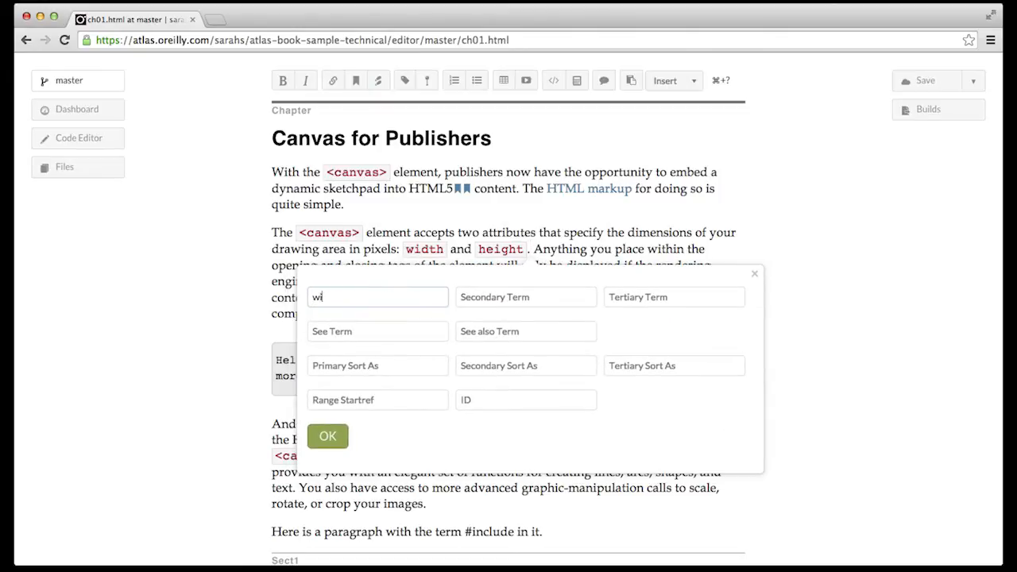
text(dt)
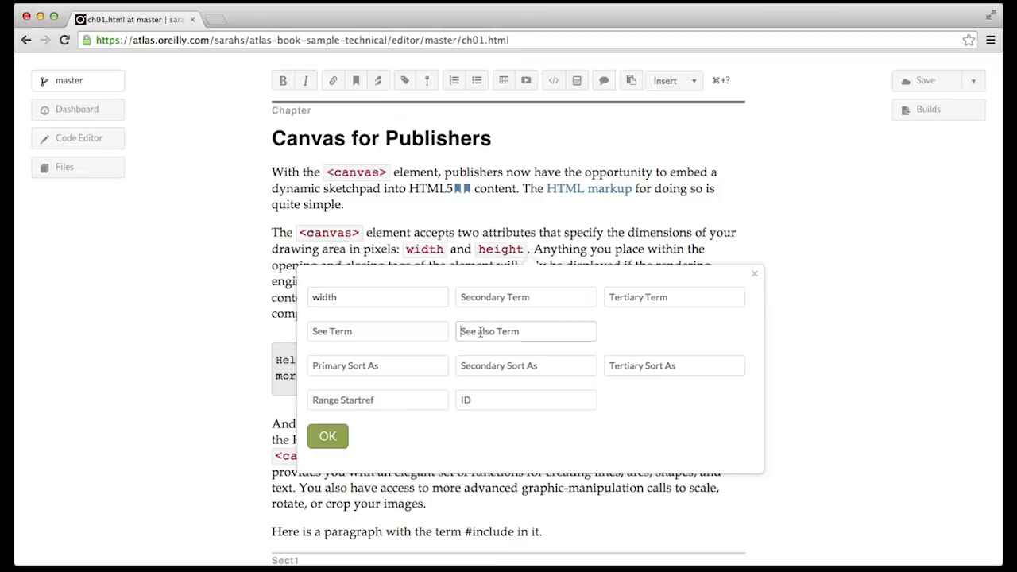
text(height)
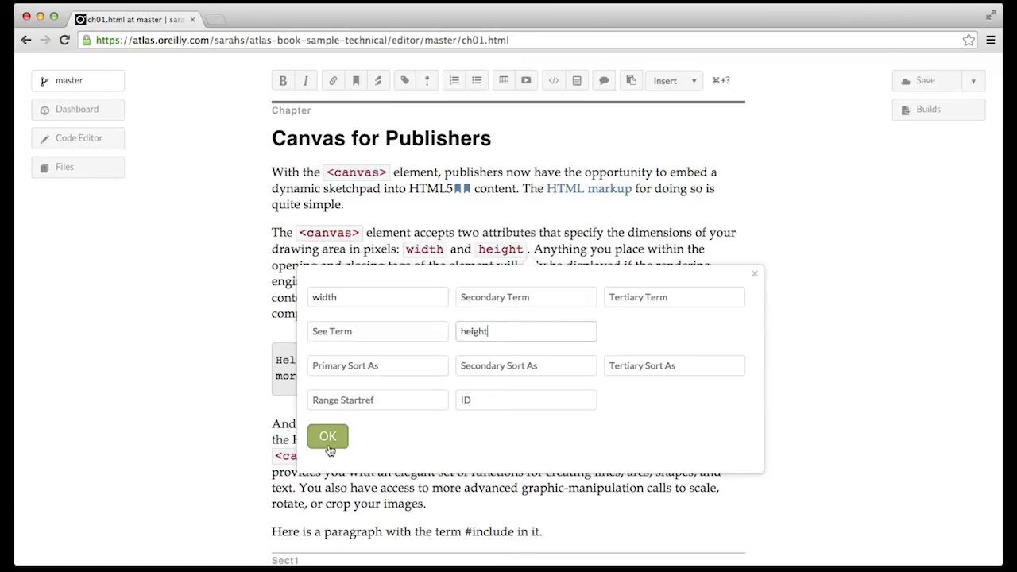
click(328, 435)
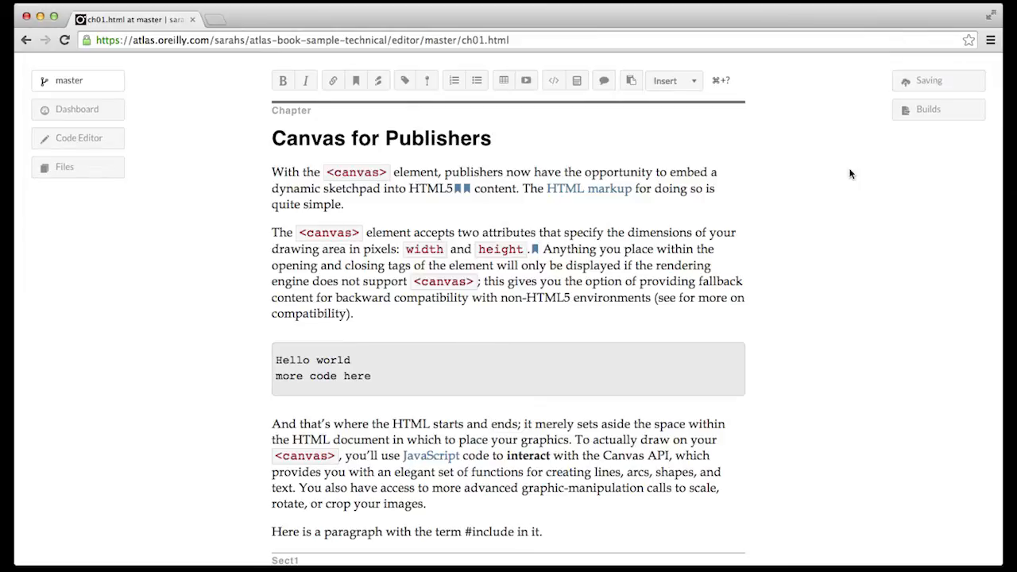
- Choose PDF as the format for a fresh build of the book
click(928, 108)
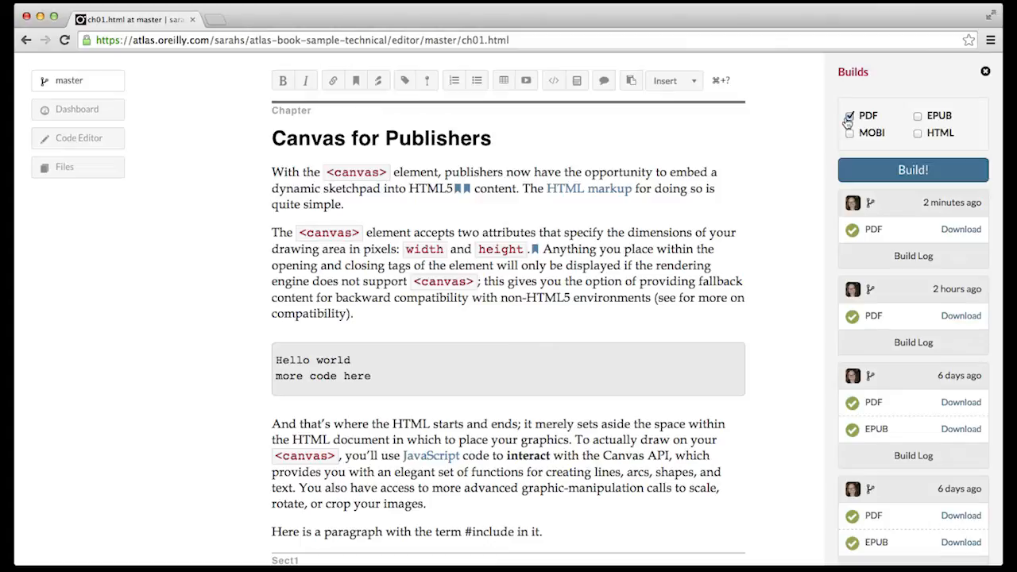
click(913, 169)
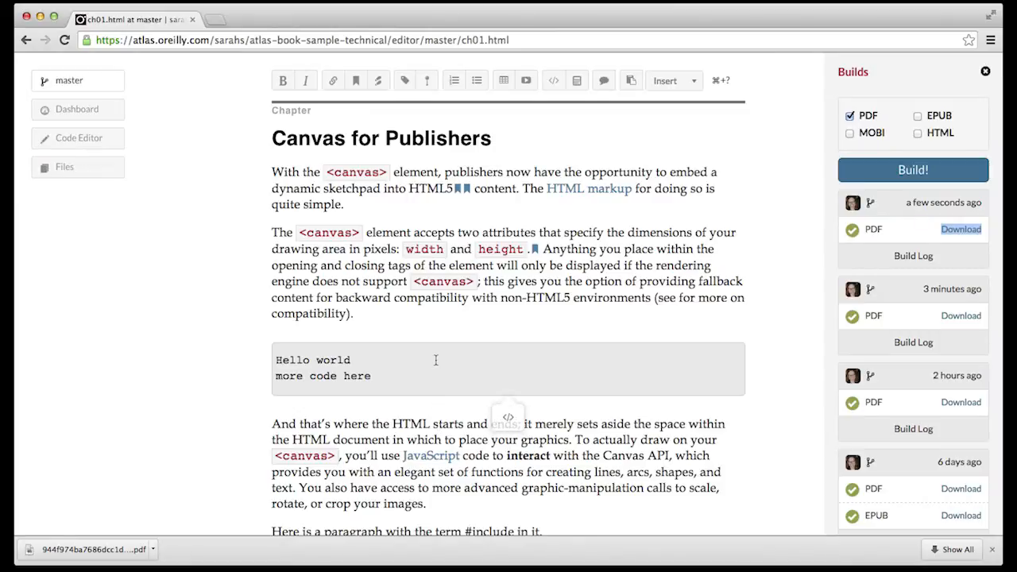
- Insert an index marker with primary term '#include' after the word #include
scroll(down, 3)
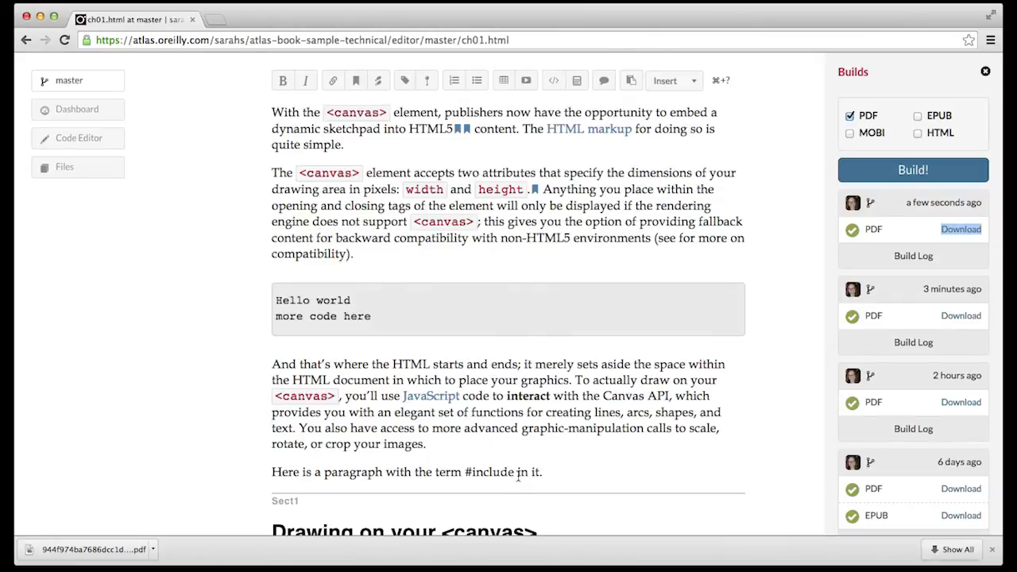
double_click(490, 472)
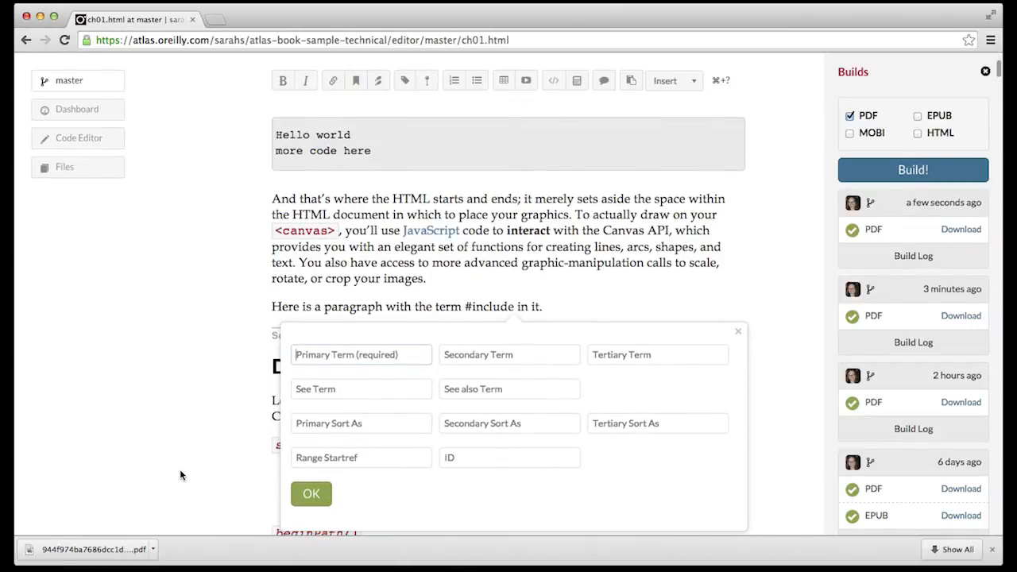
text(#include)
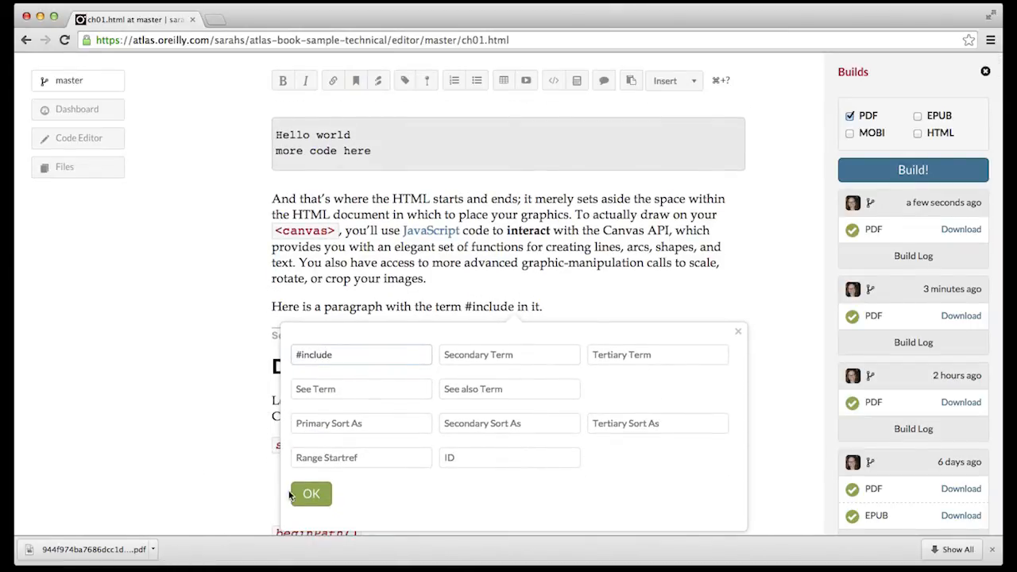
click(311, 493)
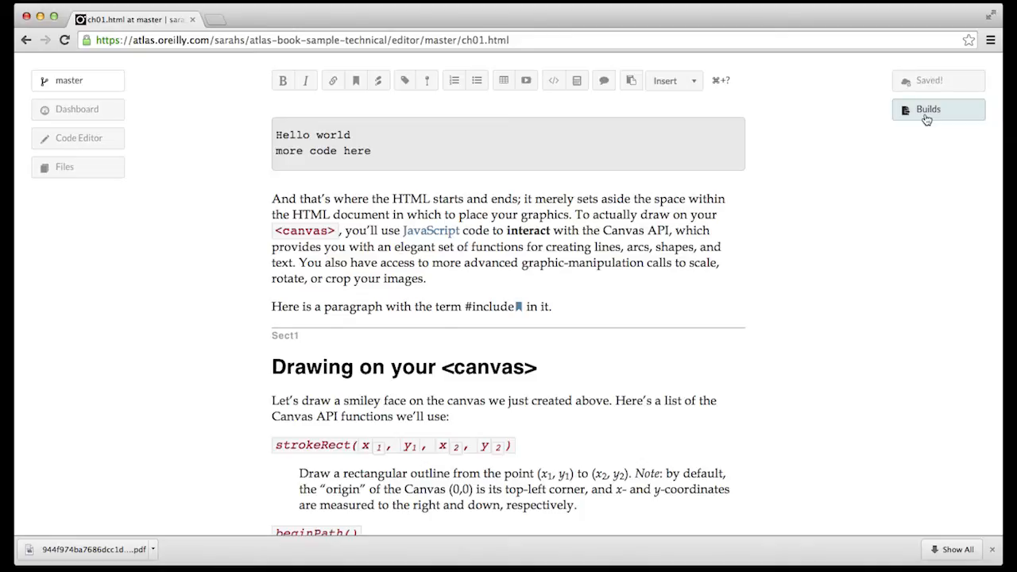
- Inspect the '#include, 9' entry listed under Symbols on the PDF's Index page
click(928, 108)
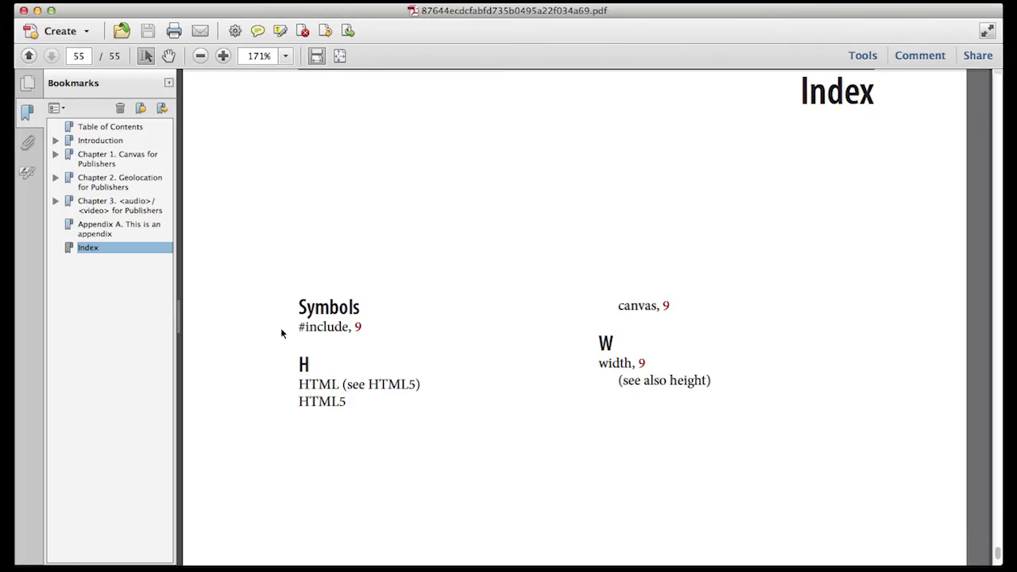
drag(299, 302, 362, 333)
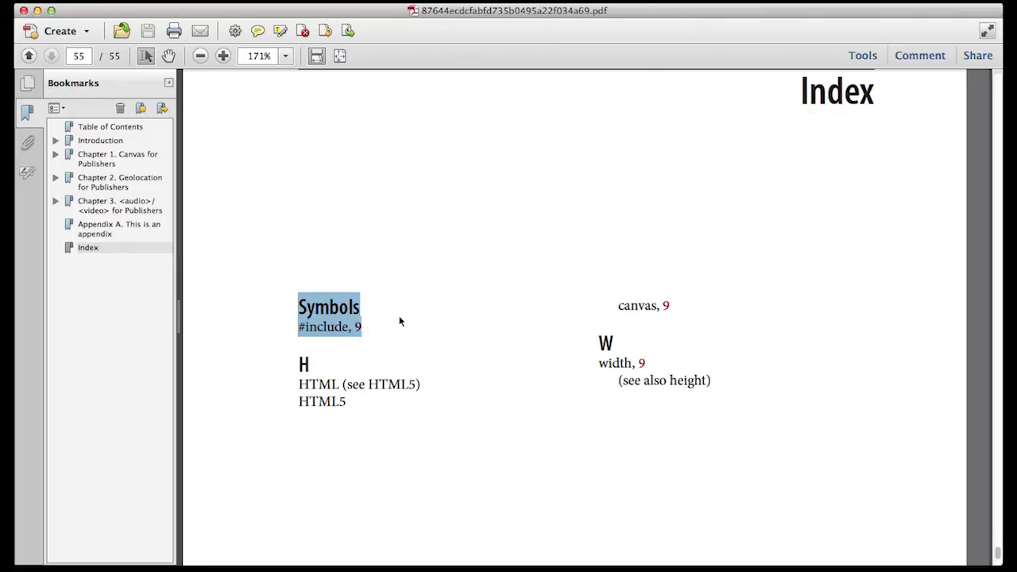
click(308, 343)
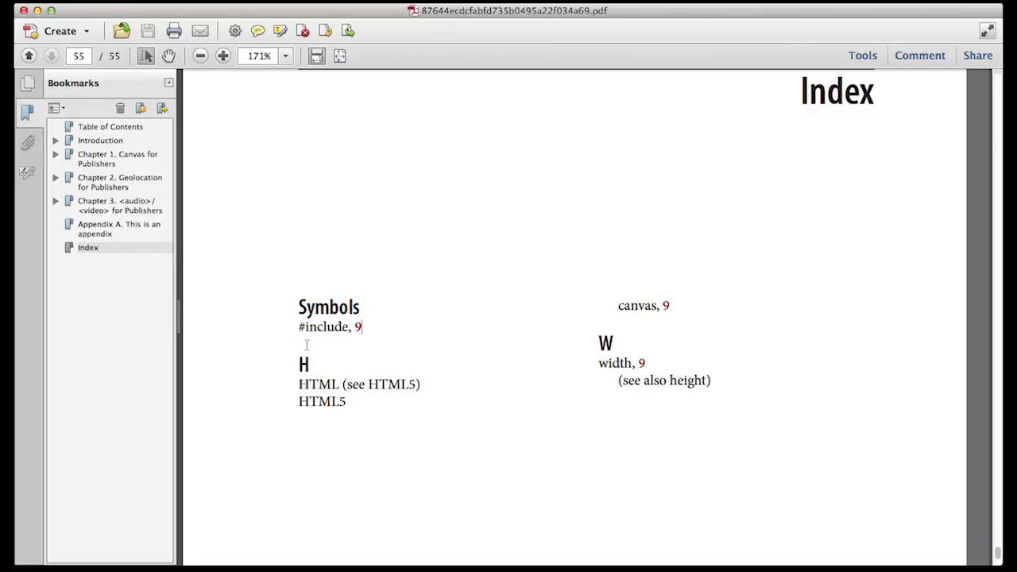
mouse_move(516, 518)
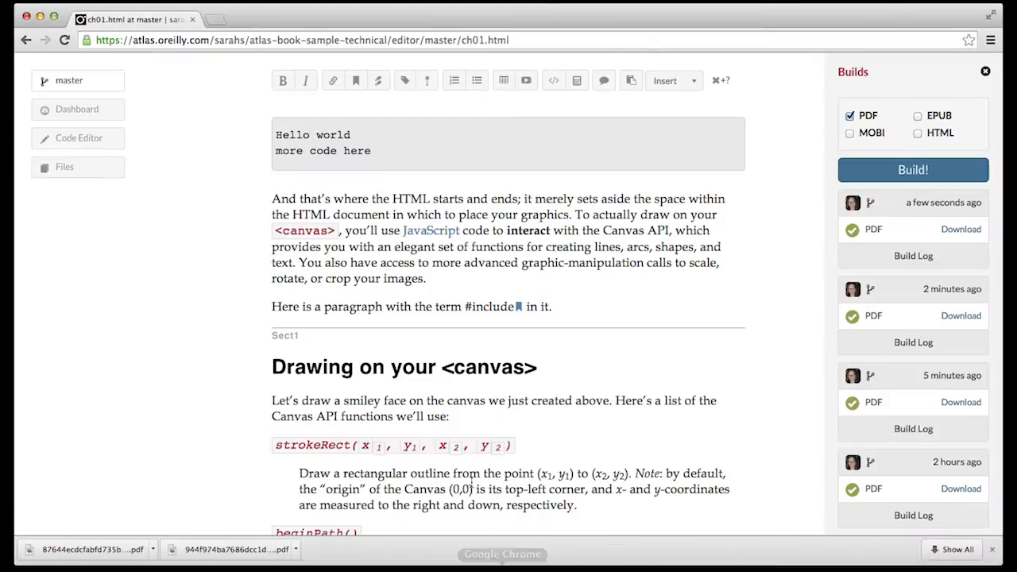
mouse_move(518, 306)
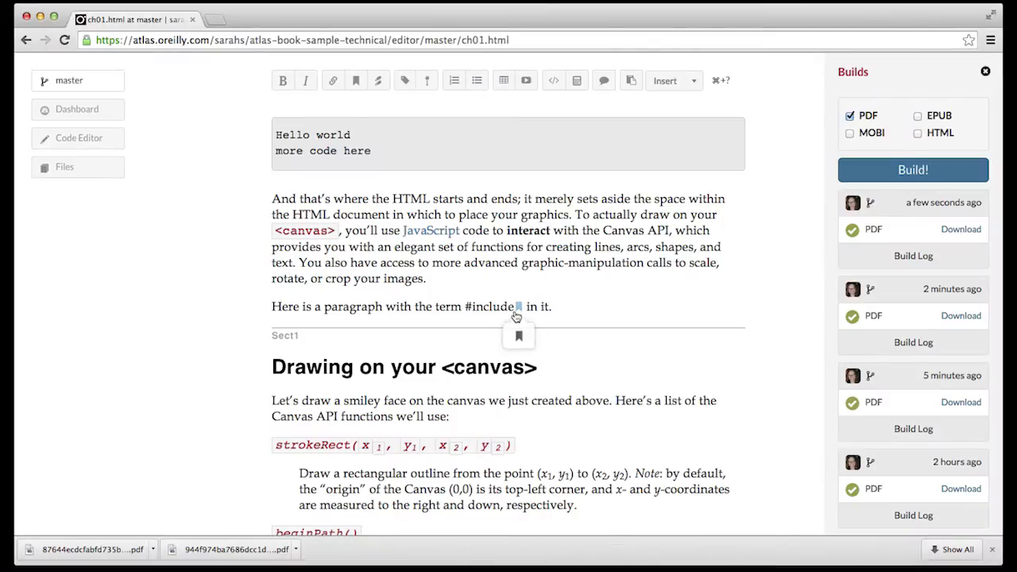
- Give the #include index term a primary sort-as of 'include' and start a new PDF build
click(518, 306)
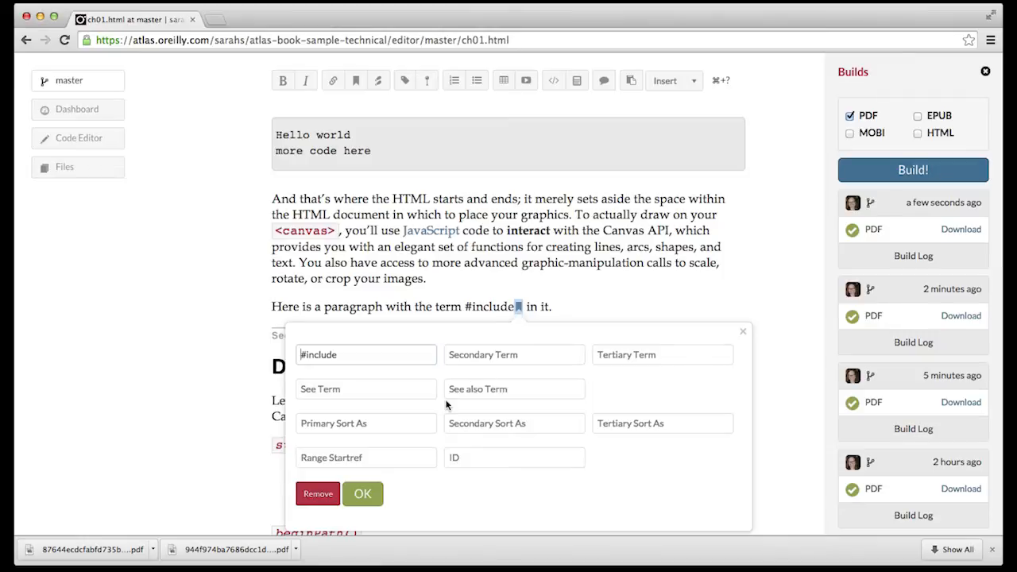
click(366, 423)
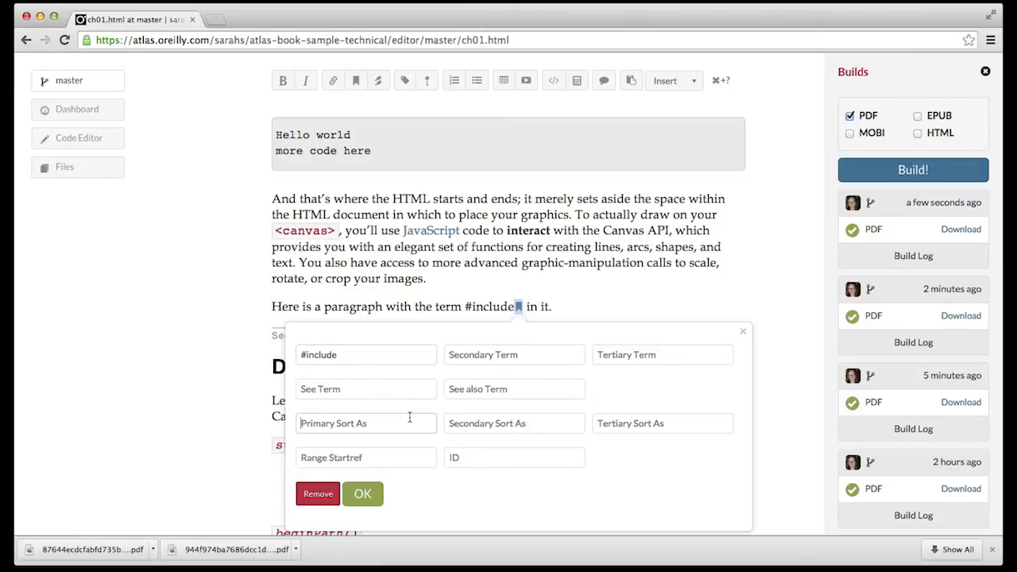
text(include)
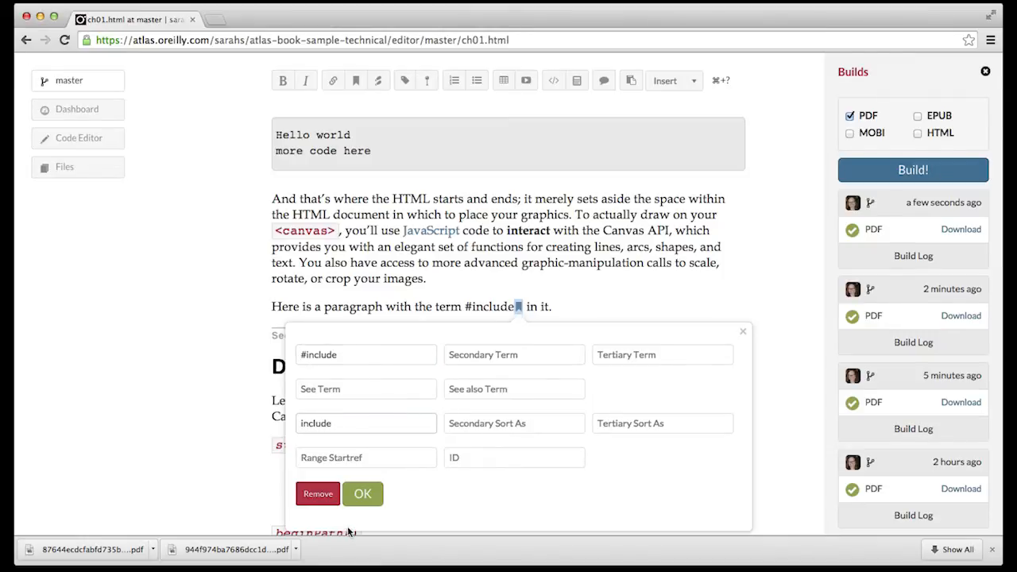
click(362, 493)
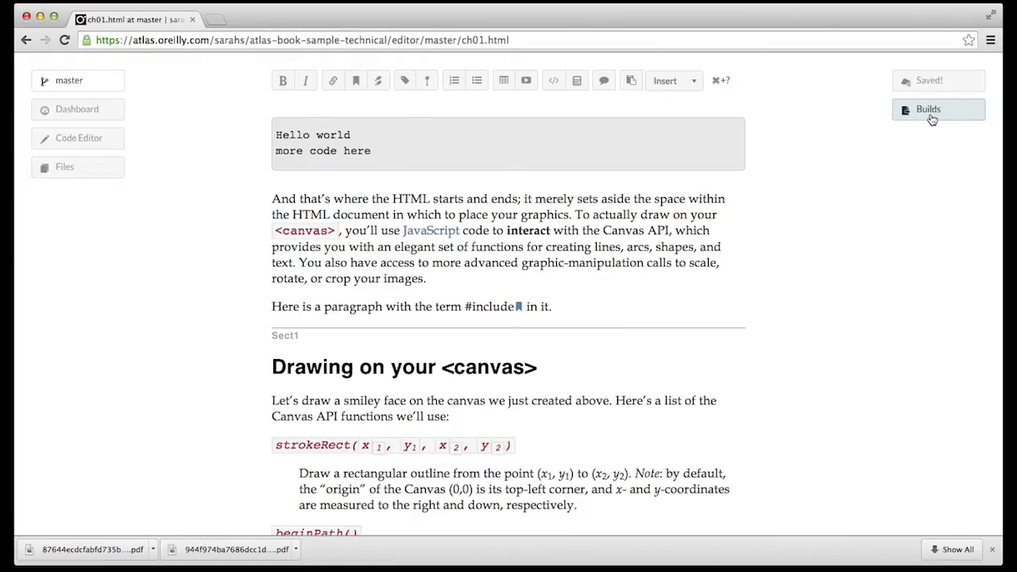
click(928, 108)
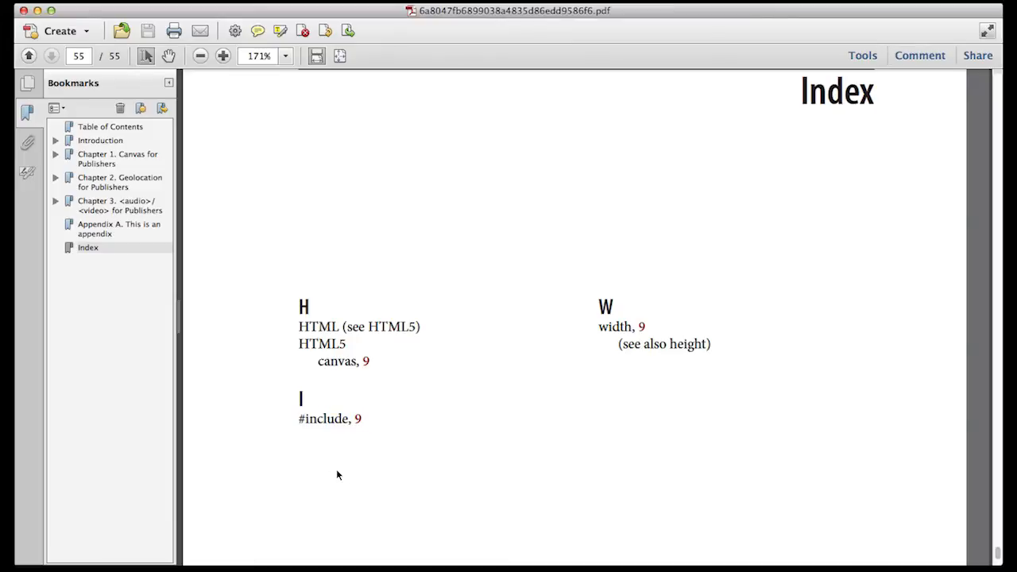
mouse_move(343, 477)
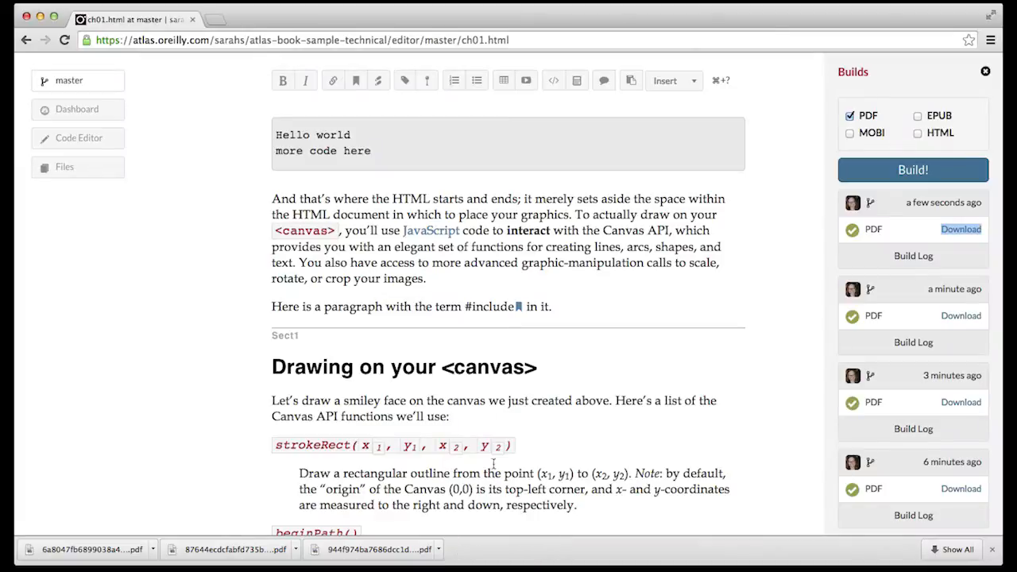
- Verify the #include term still shows sort-as 'include' and leave it unchanged
click(518, 307)
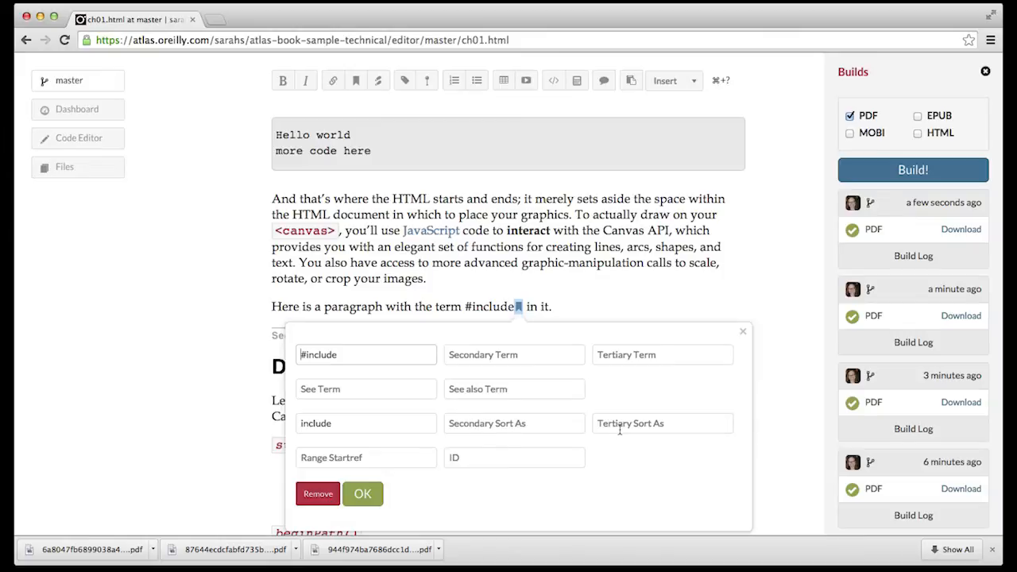
mouse_move(453, 498)
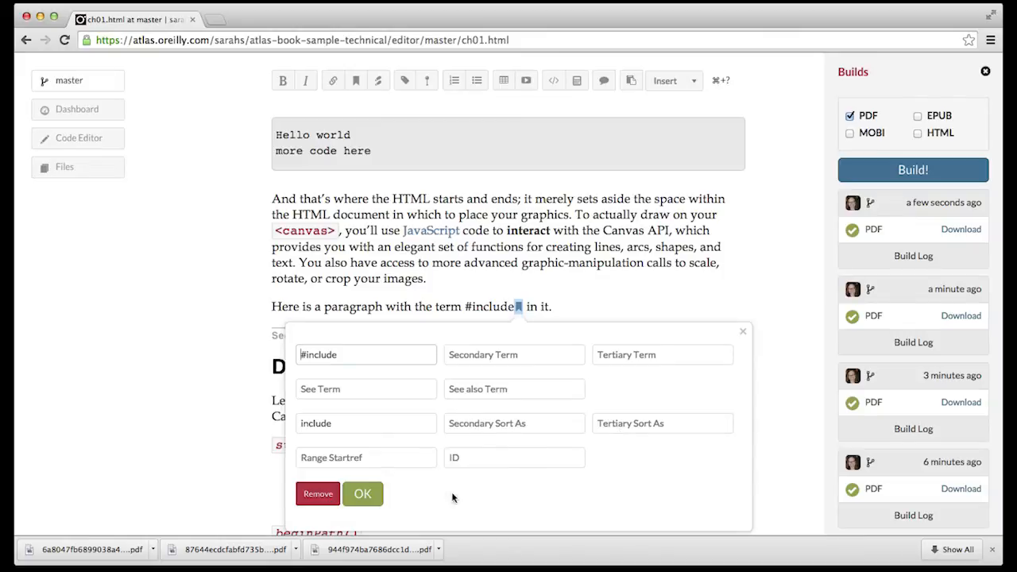
click(362, 493)
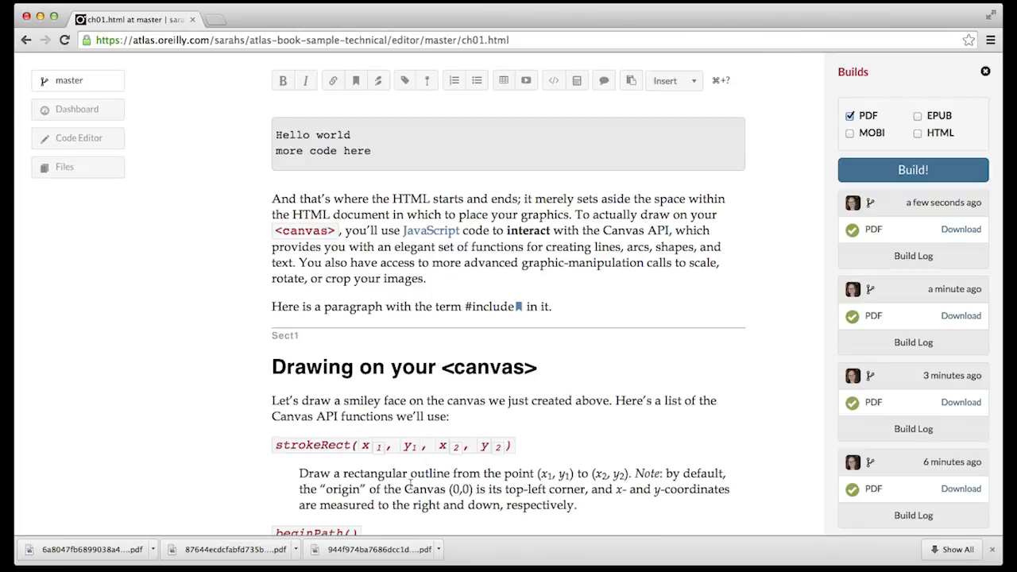
mouse_move(438, 465)
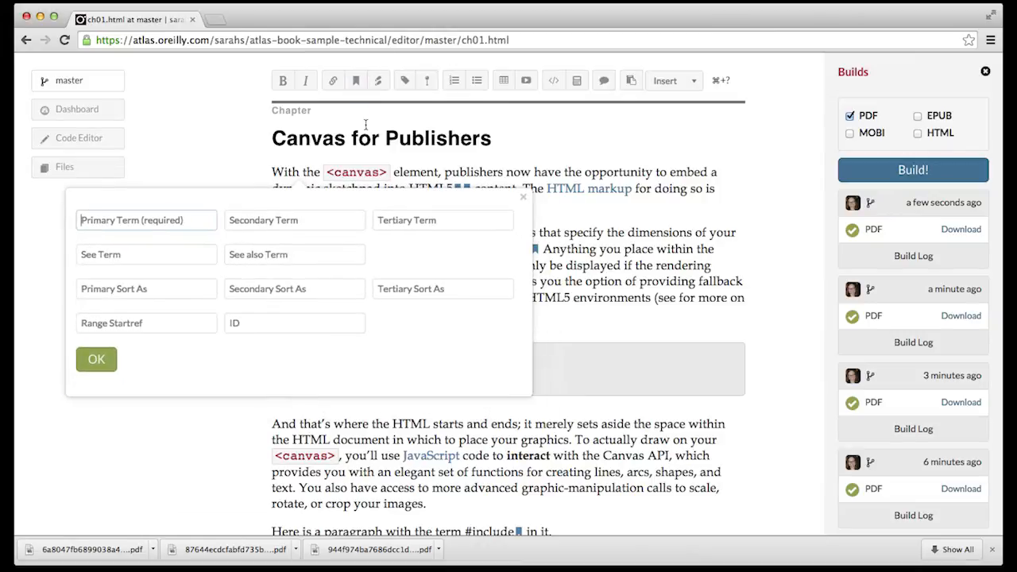
- Create the 'my favorite chapter' index term with ID 'my-favorite-chapter' at the chapter opening
text(my favorite chapter)
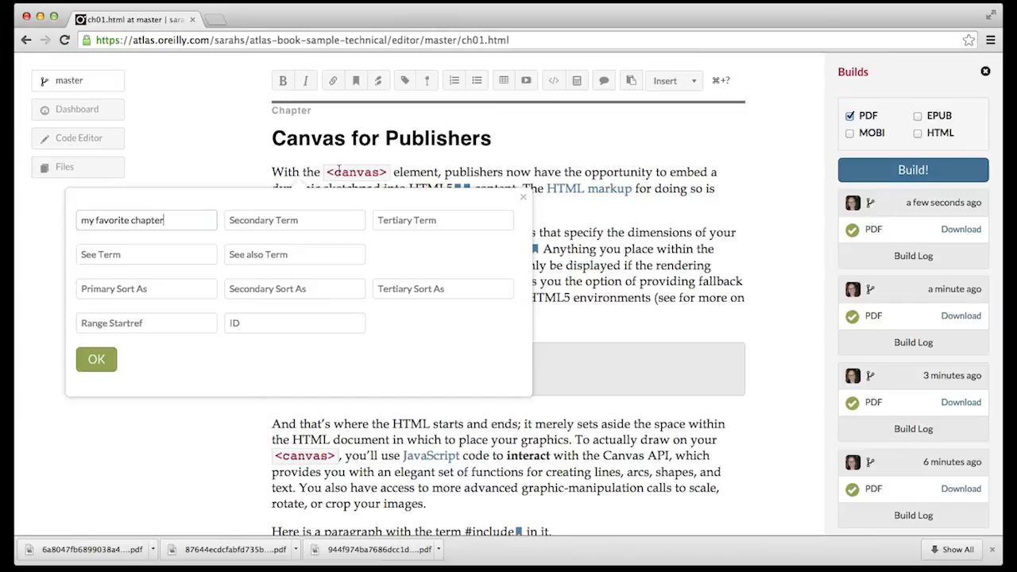
text(my-)
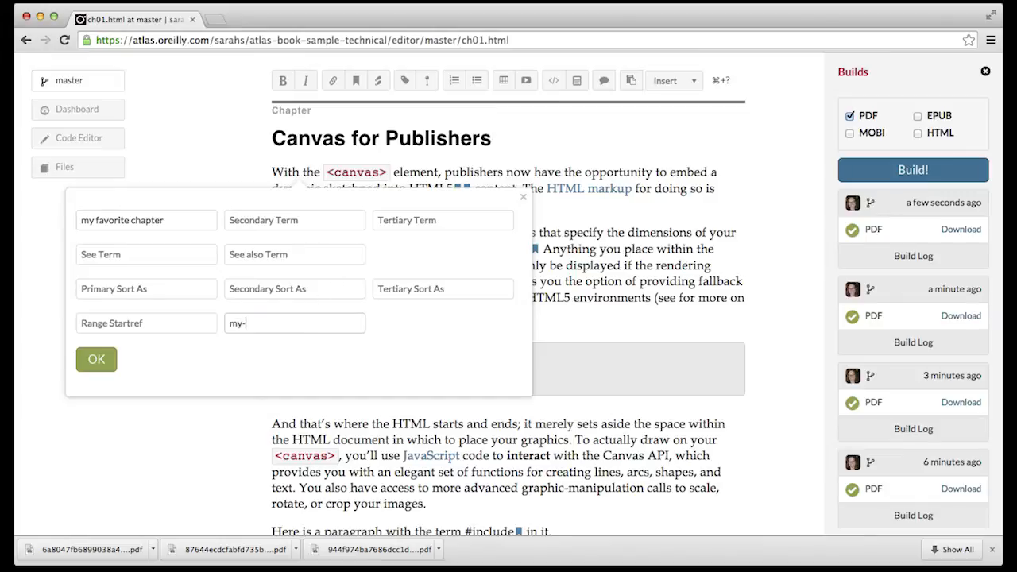
text(favorite-chapter)
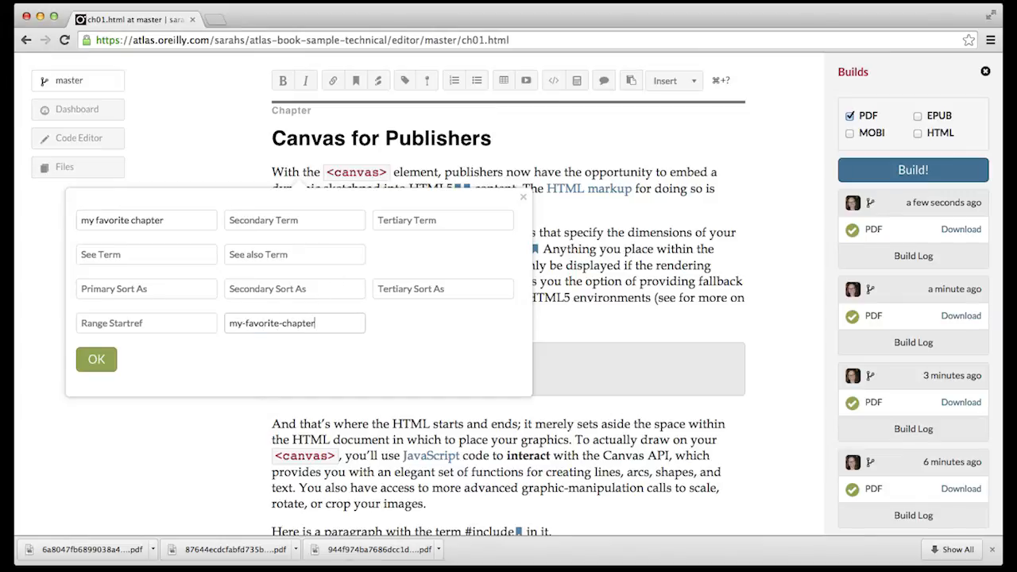
click(95, 359)
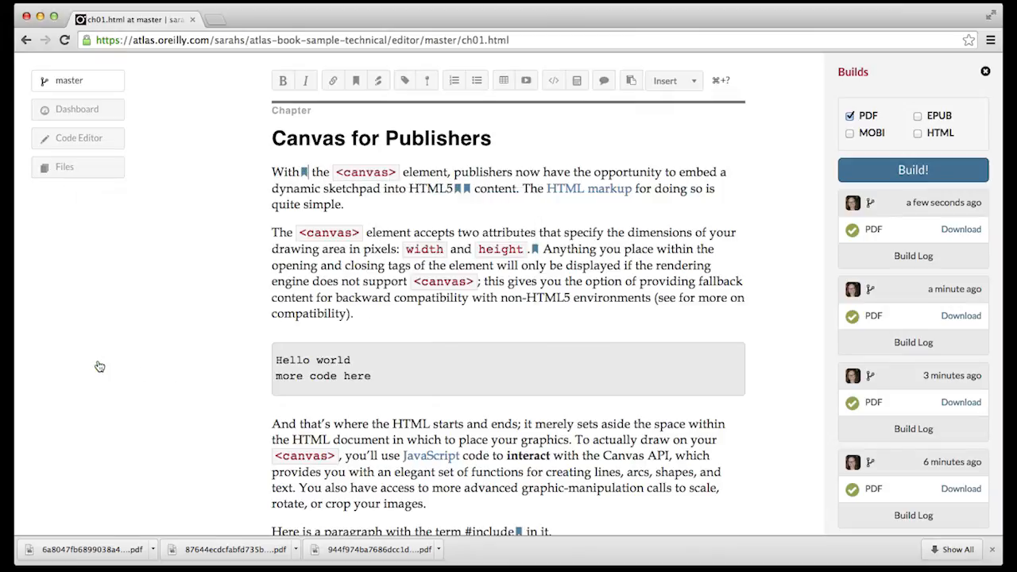
- Scroll down to the end of the chapter
scroll(down, 3)
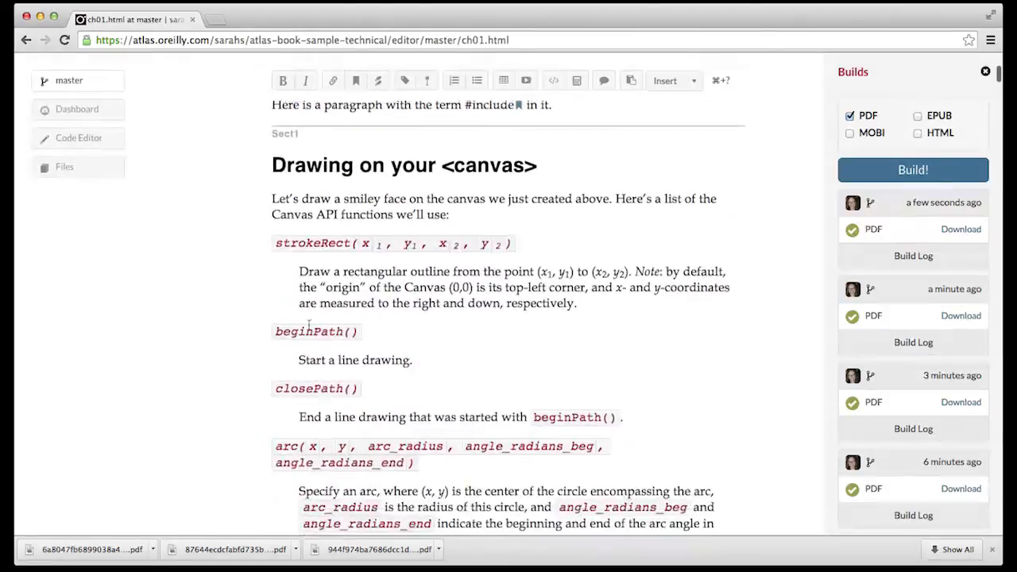
scroll(down, 3)
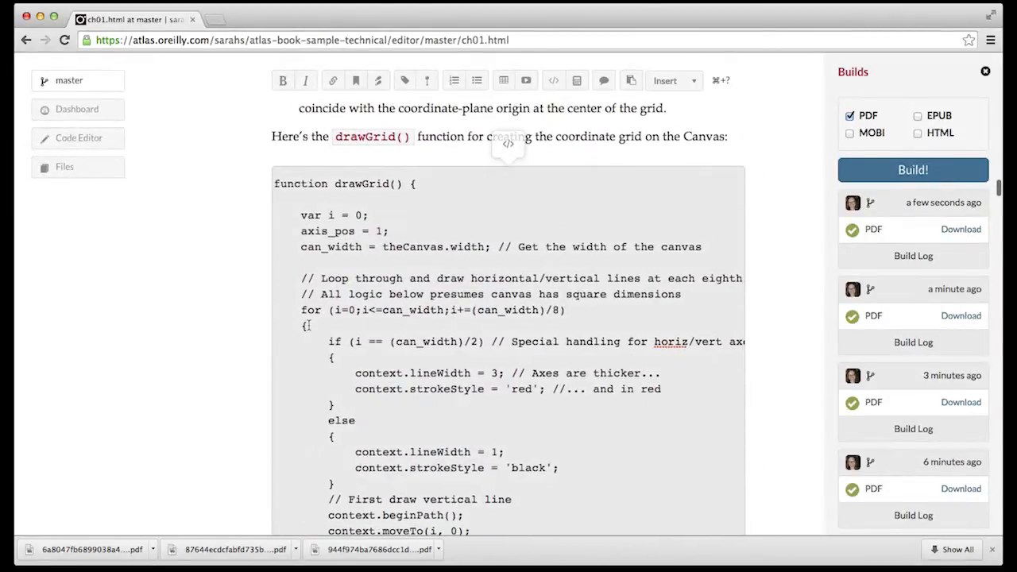
scroll(down, 3)
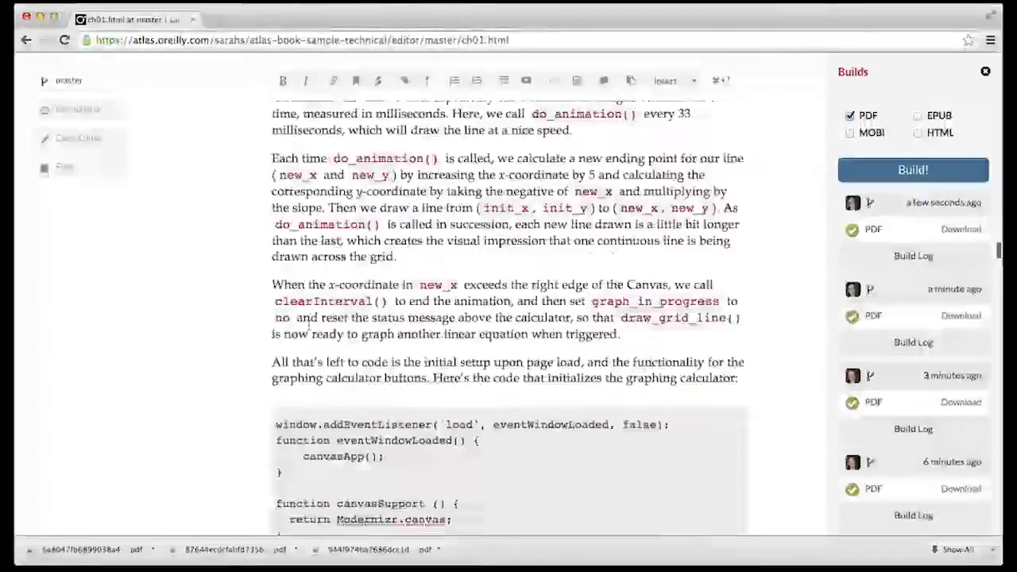
scroll(down, 3)
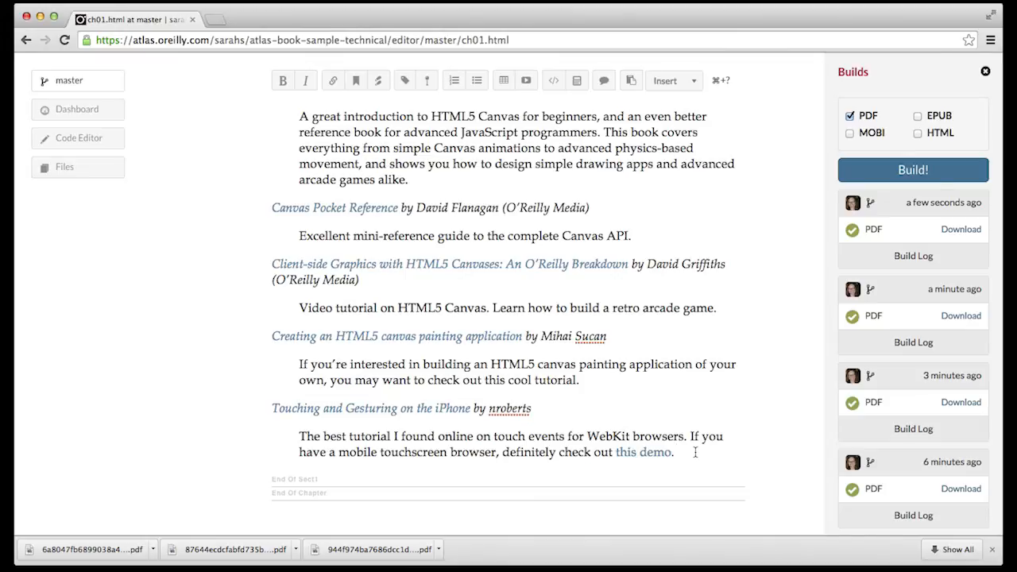
mouse_move(365, 68)
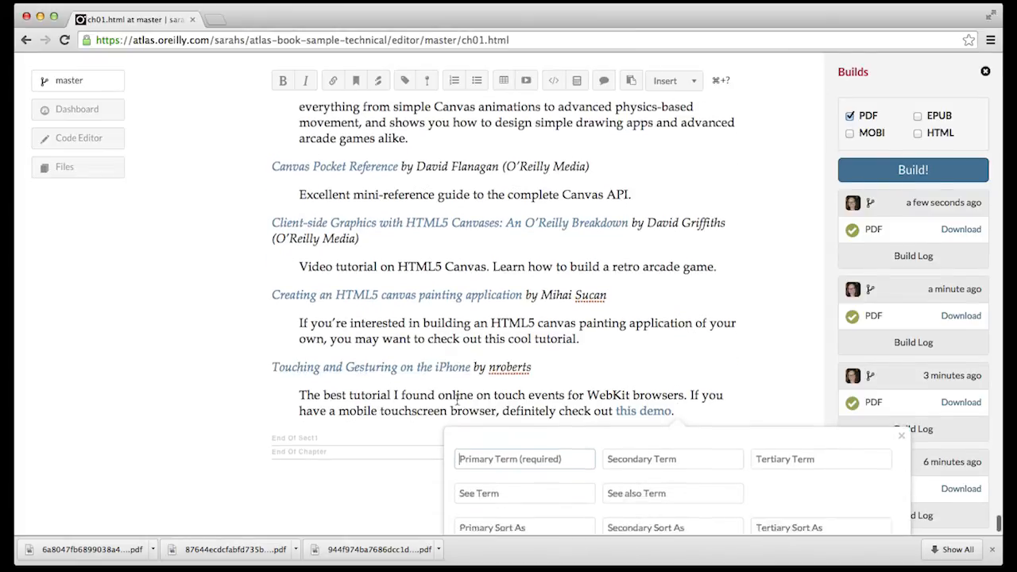
- Insert a closing 'my favorite chapter' term with range startref 'my-favorite-chapter'
text(my favorite chapter)
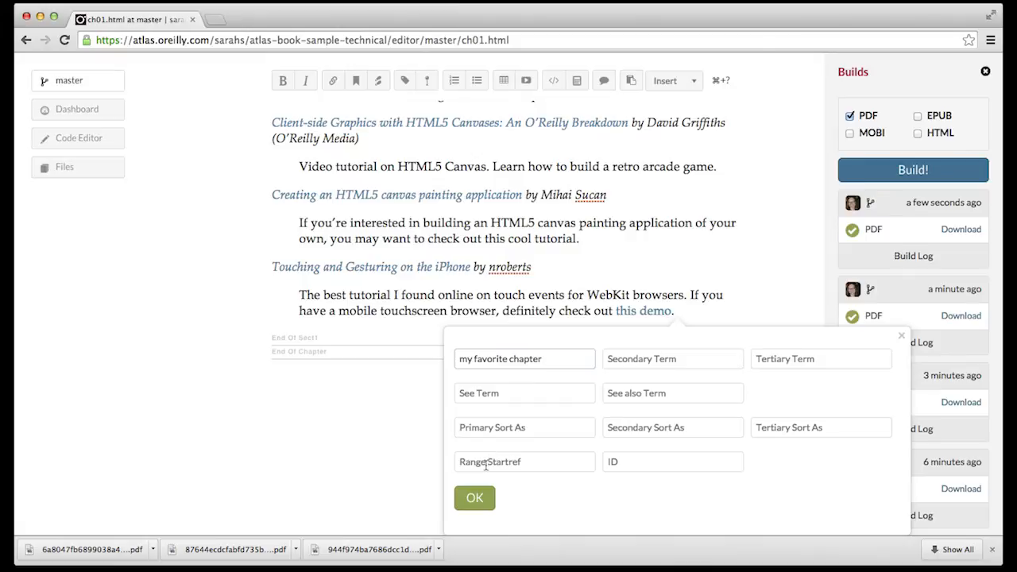
text(my-favorite-chapter)
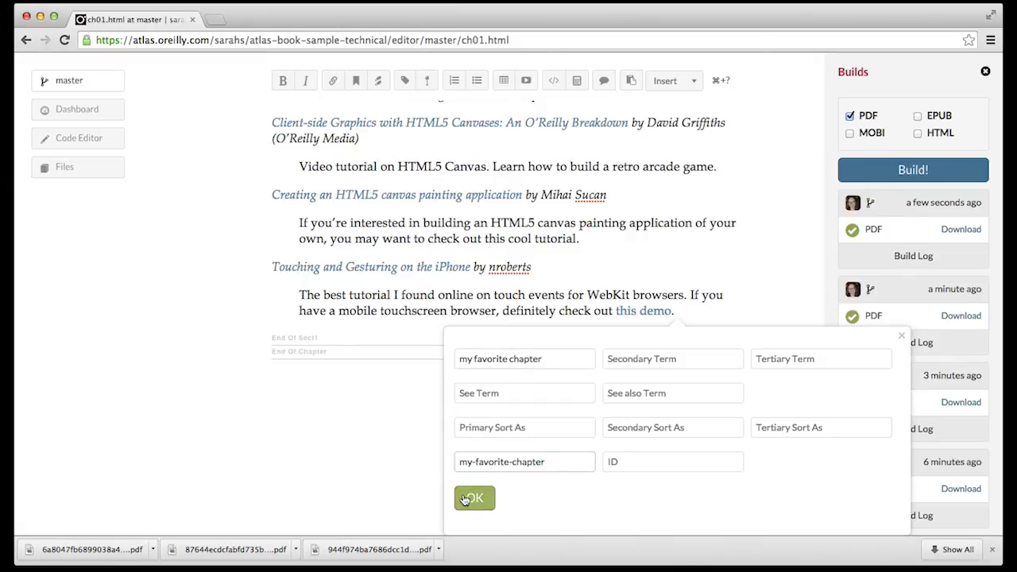
click(474, 499)
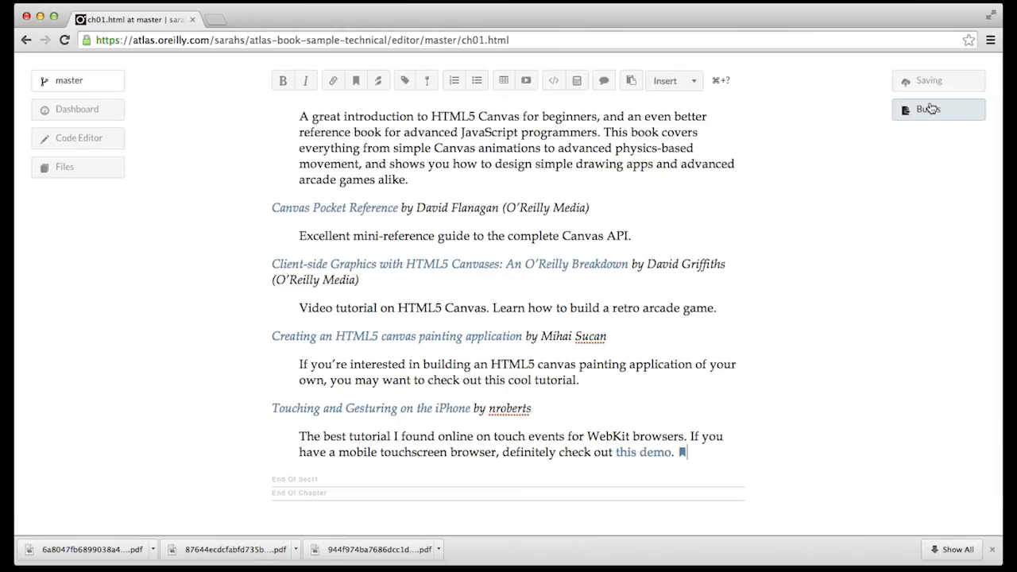
- Rebuild the PDF and view its index listing 'my favorite chapter, 9-31' under M
click(928, 108)
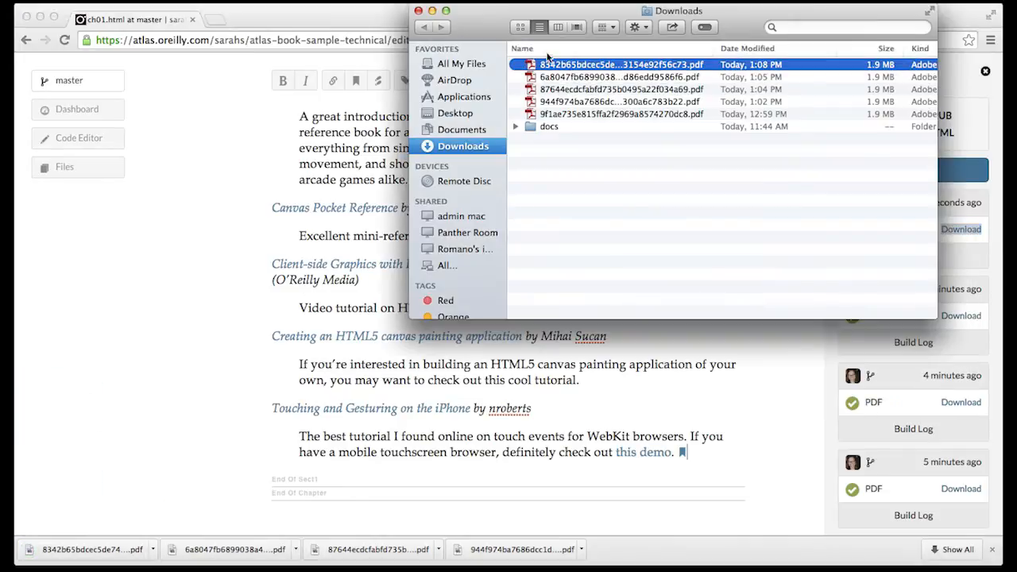
double_click(620, 63)
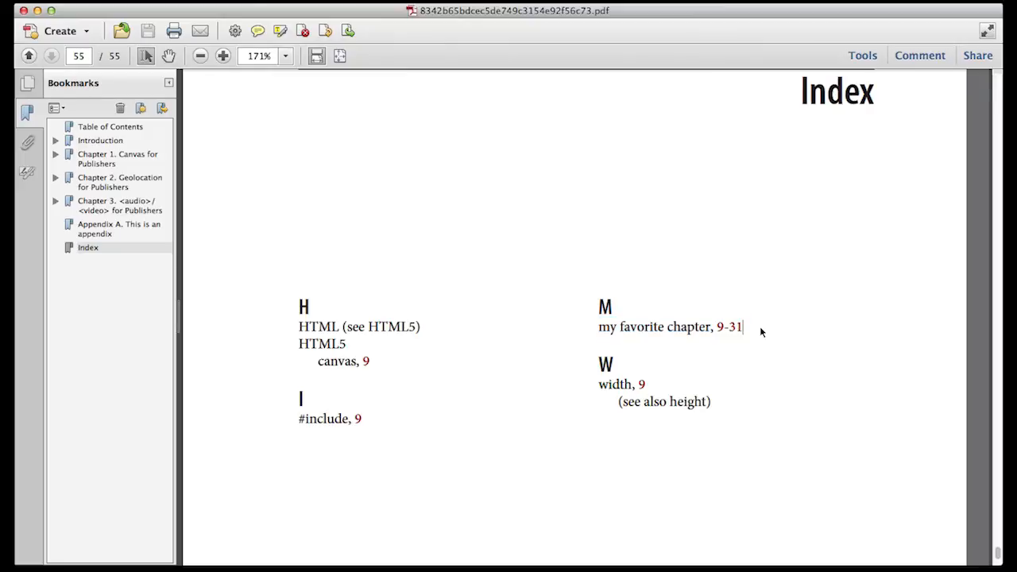
mouse_move(733, 336)
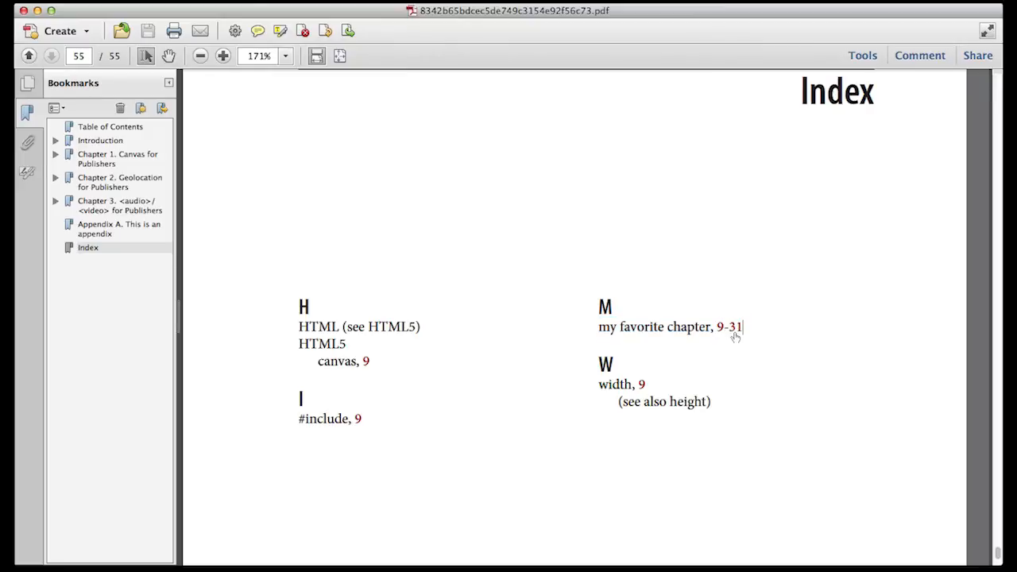
mouse_move(744, 378)
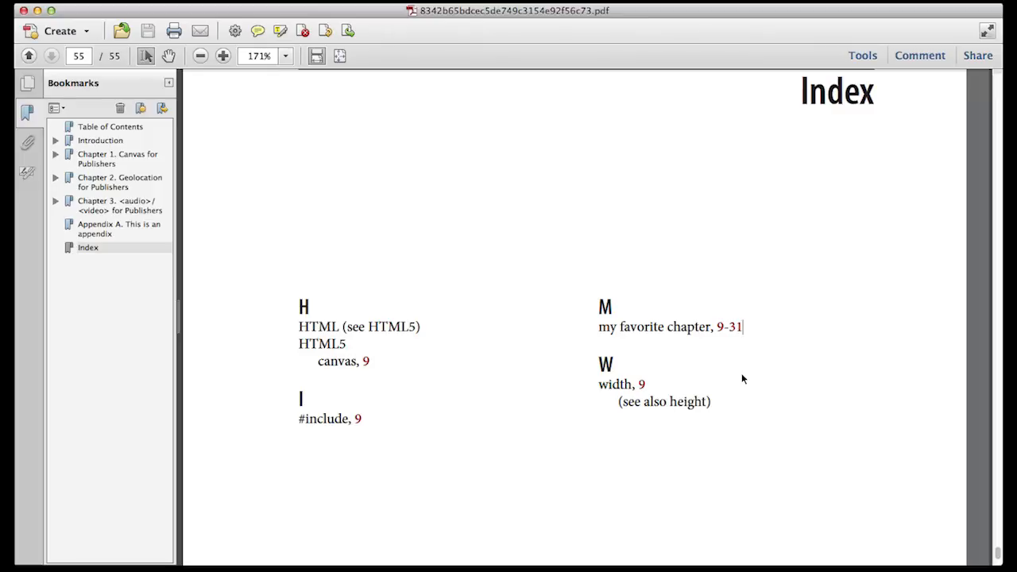
mouse_move(443, 541)
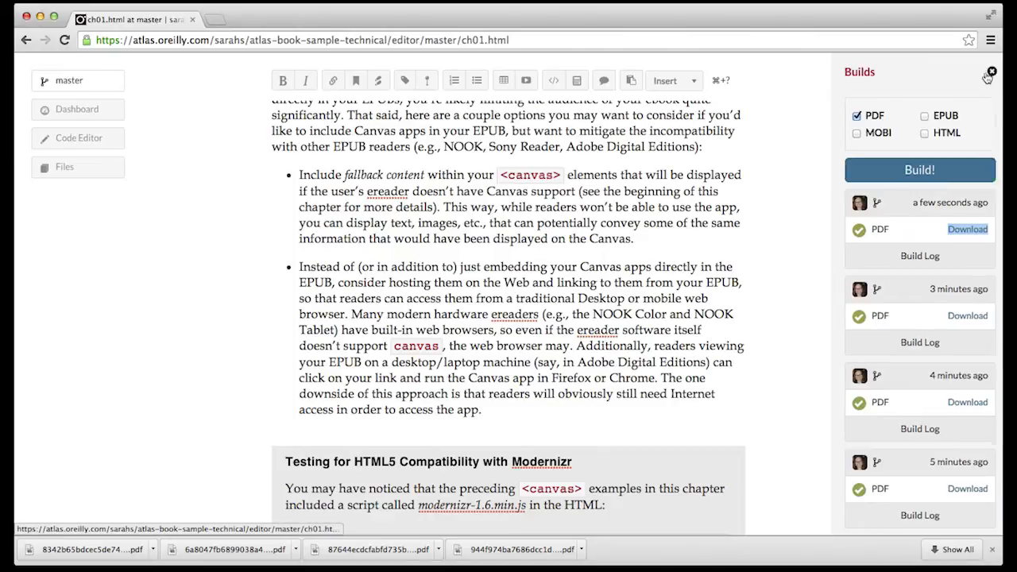
- Hide the Builds panel to return to editing Chapter 1
click(991, 71)
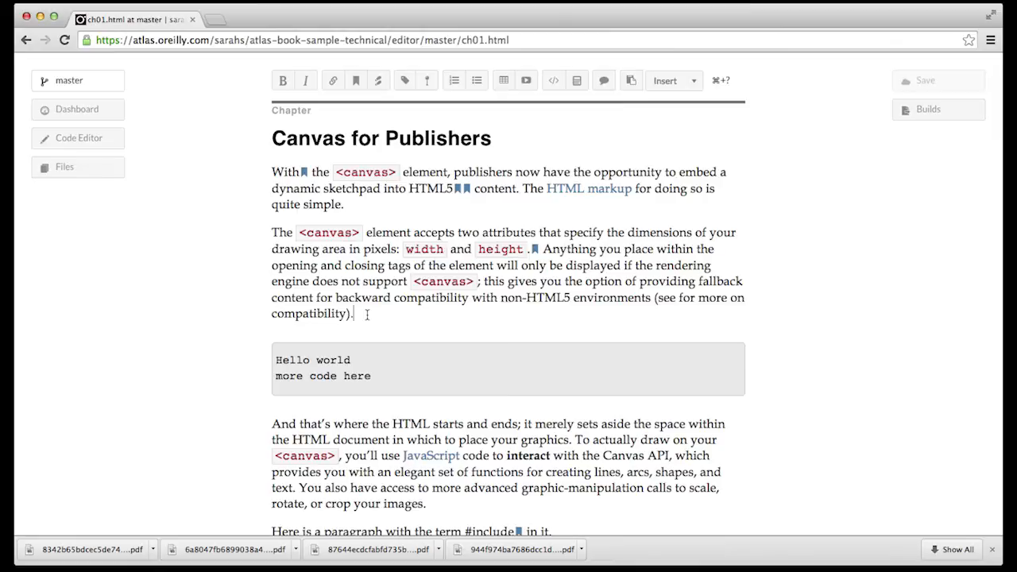
- Insert a 'Hello World' index term after 'compatibility).' and reopen the chapter-start term
click(356, 80)
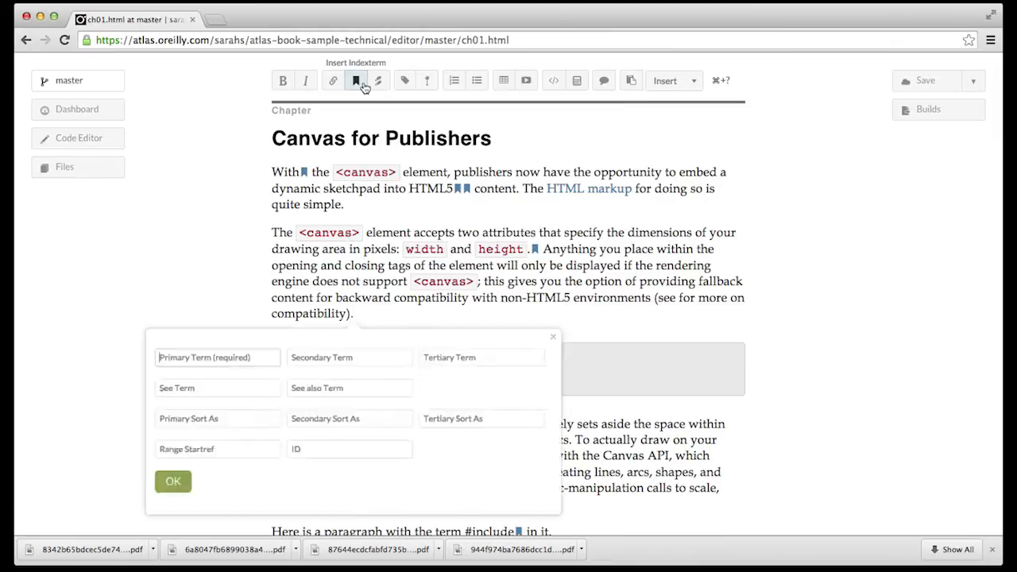
text(Hello World)
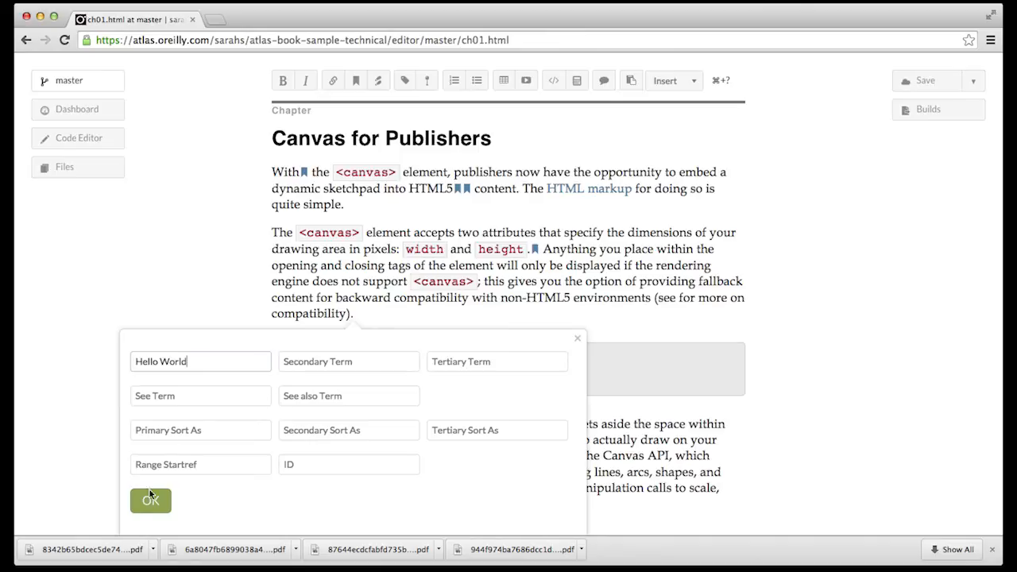
click(149, 500)
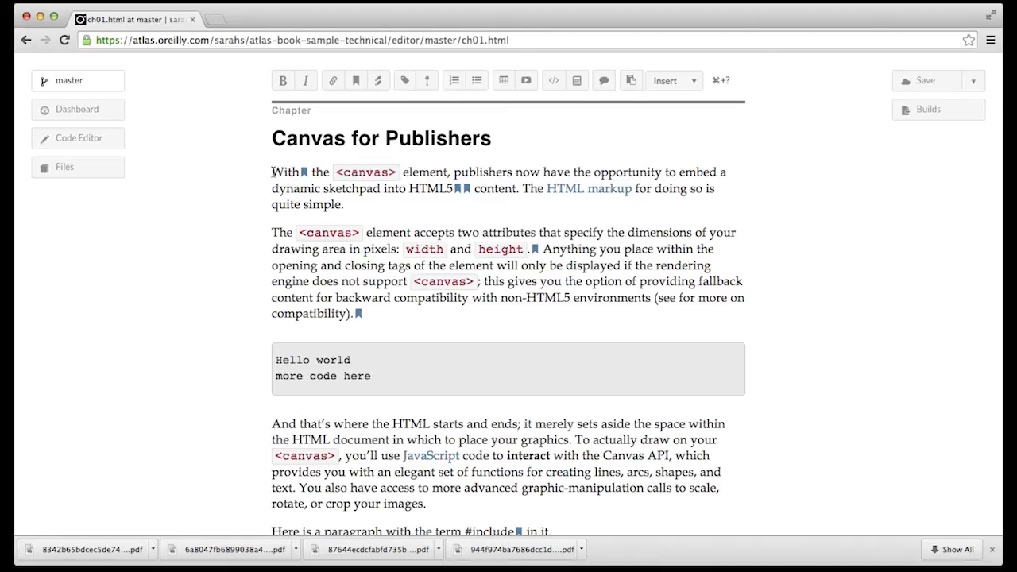
click(293, 171)
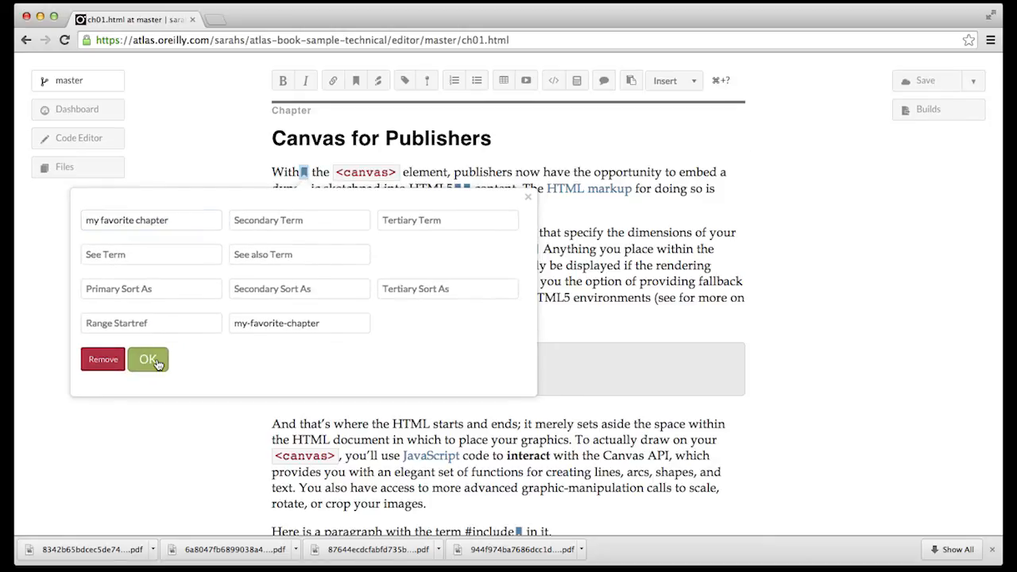
- Leave the existing chapter term unchanged and add a 'foo' index term after 'quite simple.'
click(148, 360)
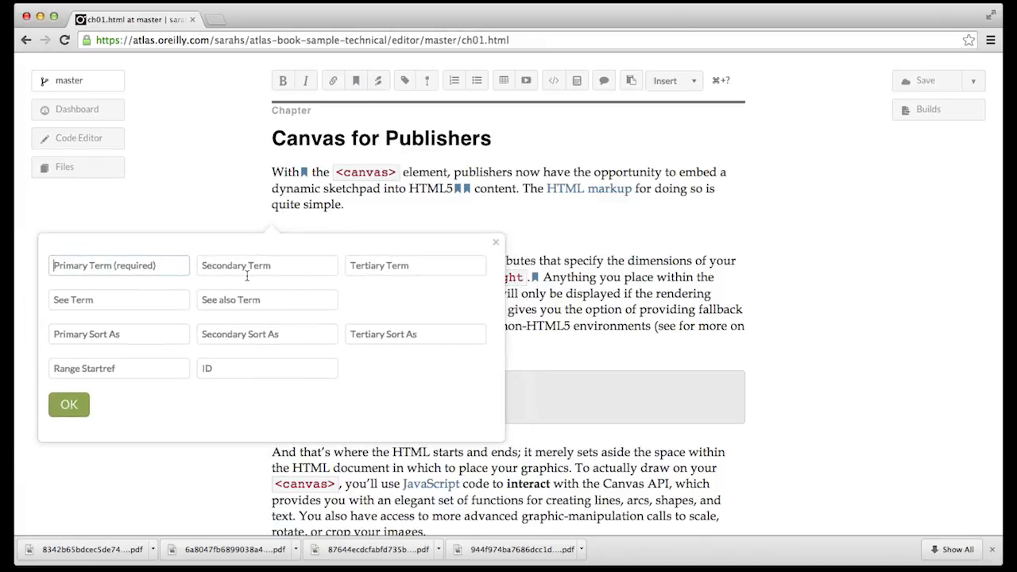
text(foo)
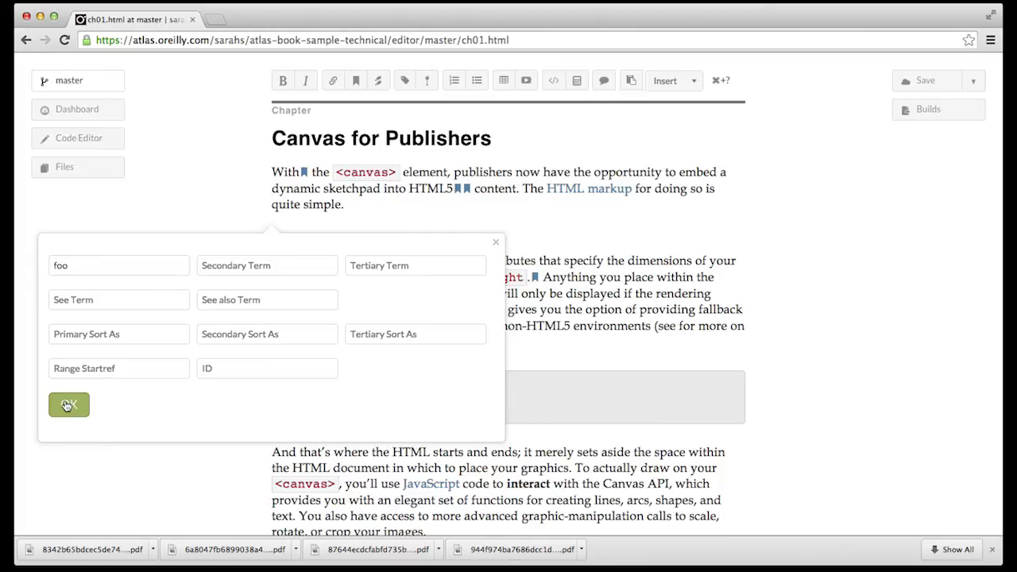
click(69, 405)
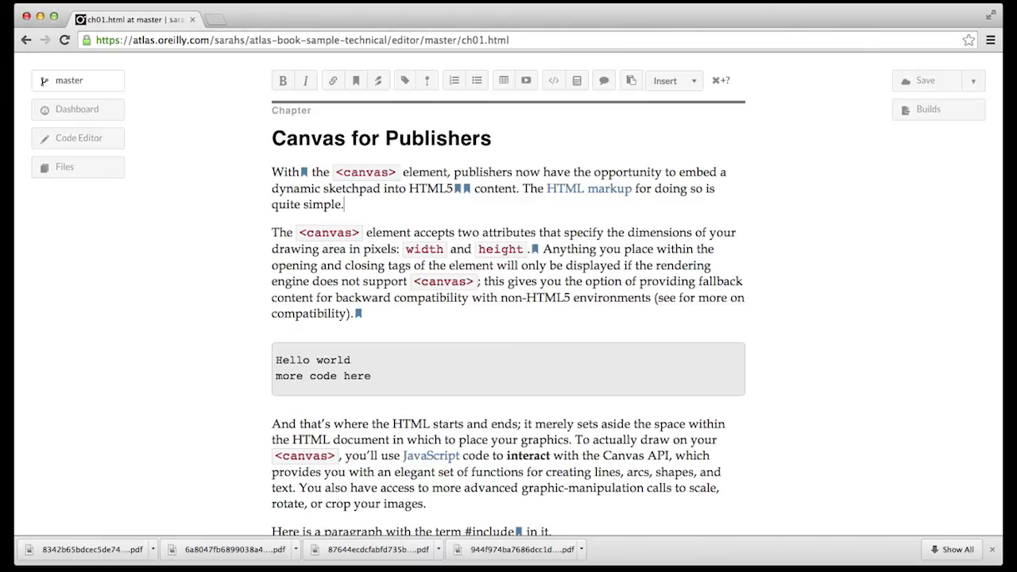
mouse_move(270, 262)
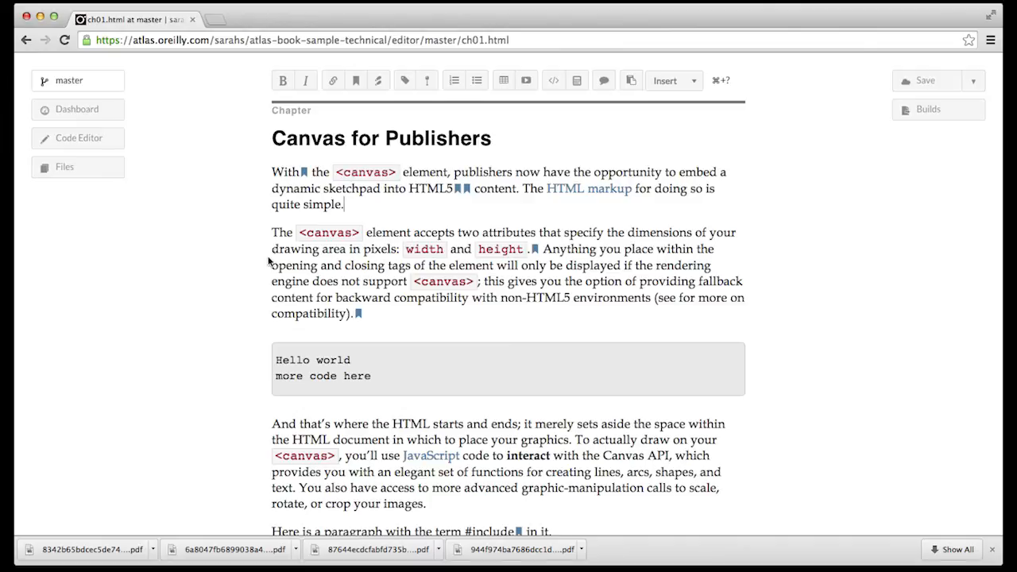
double_click(315, 203)
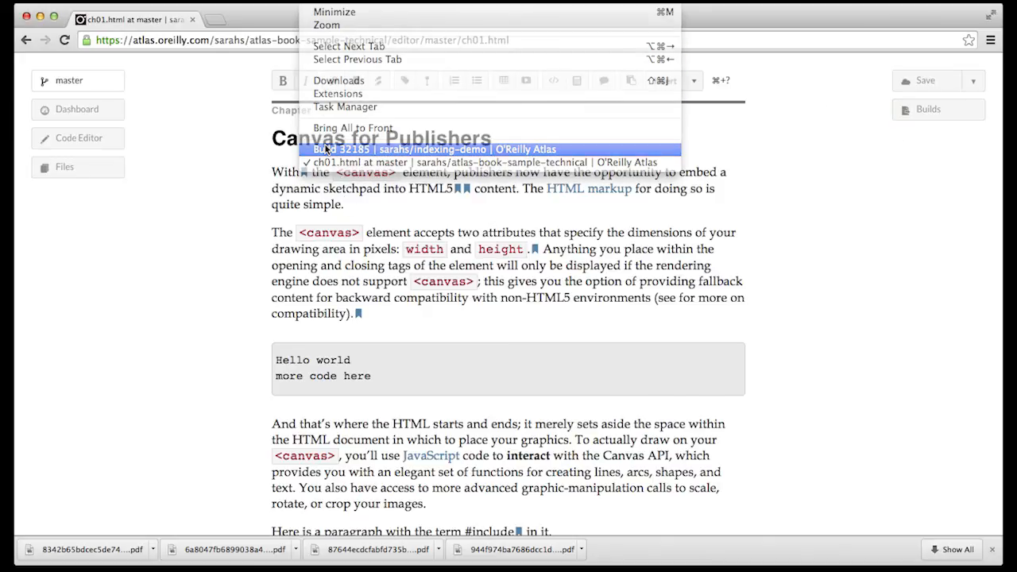
- Switch to the '32185 | sarahs/indexing-demo' tab showing the latest PDF build log
click(404, 149)
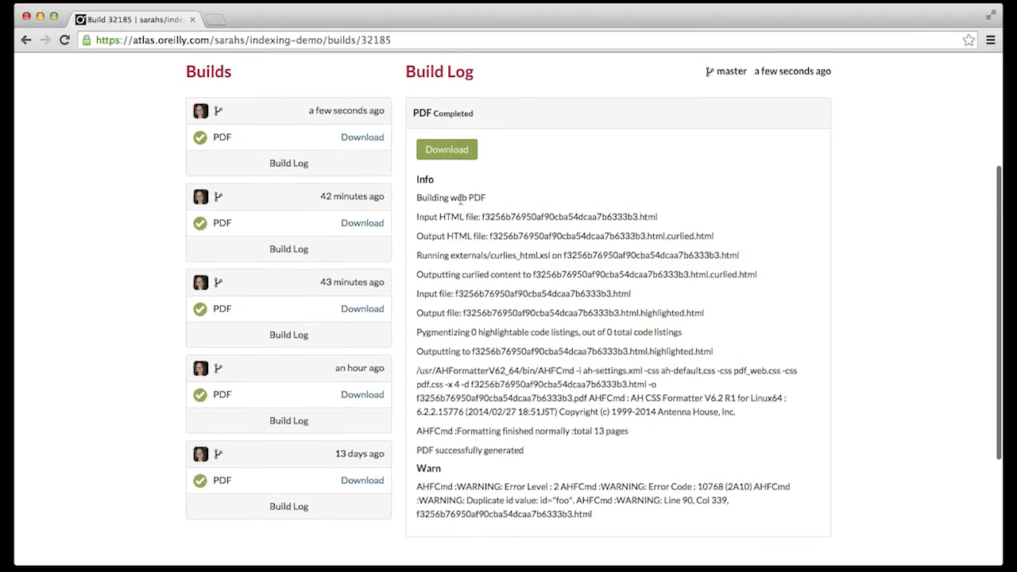